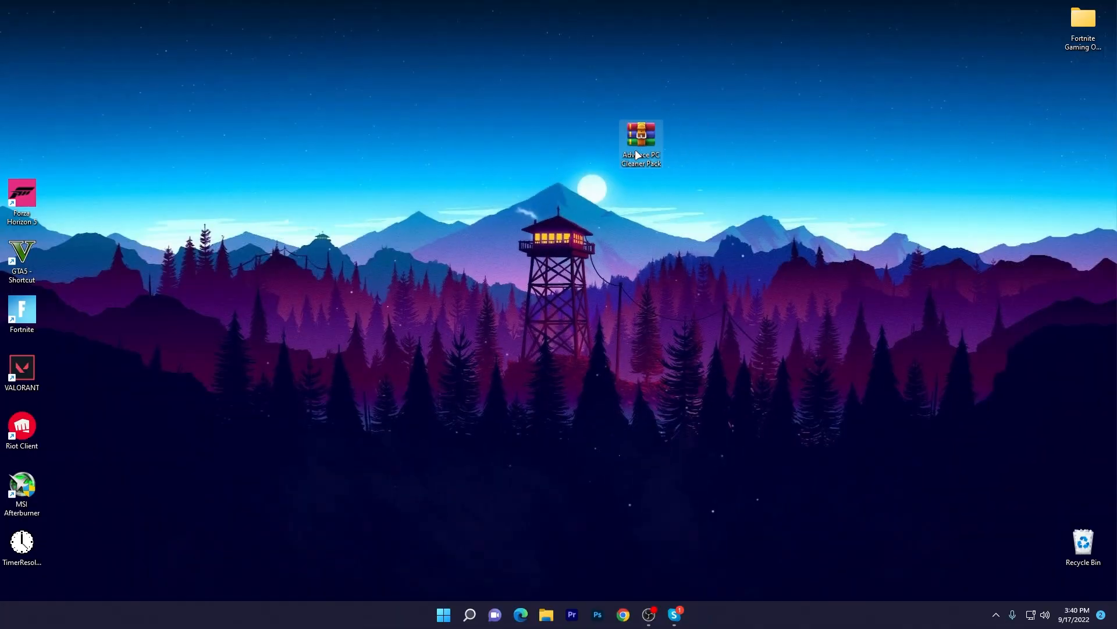
{"action": "mouse_move", "coordinate": [640, 140]}
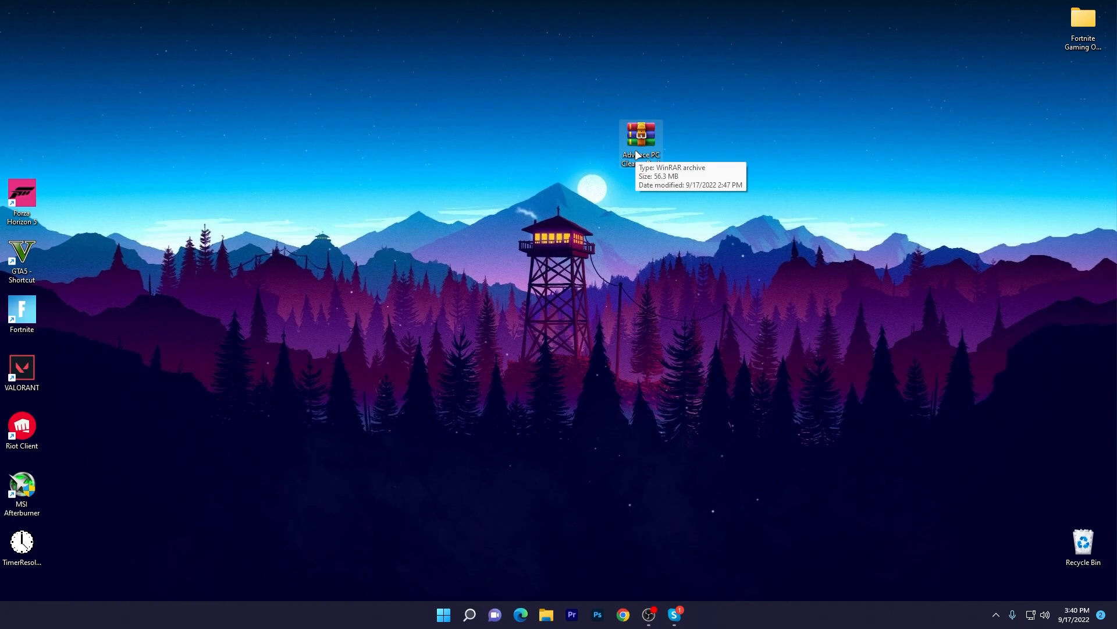
{"action": "mouse_move", "coordinate": [664, 39]}
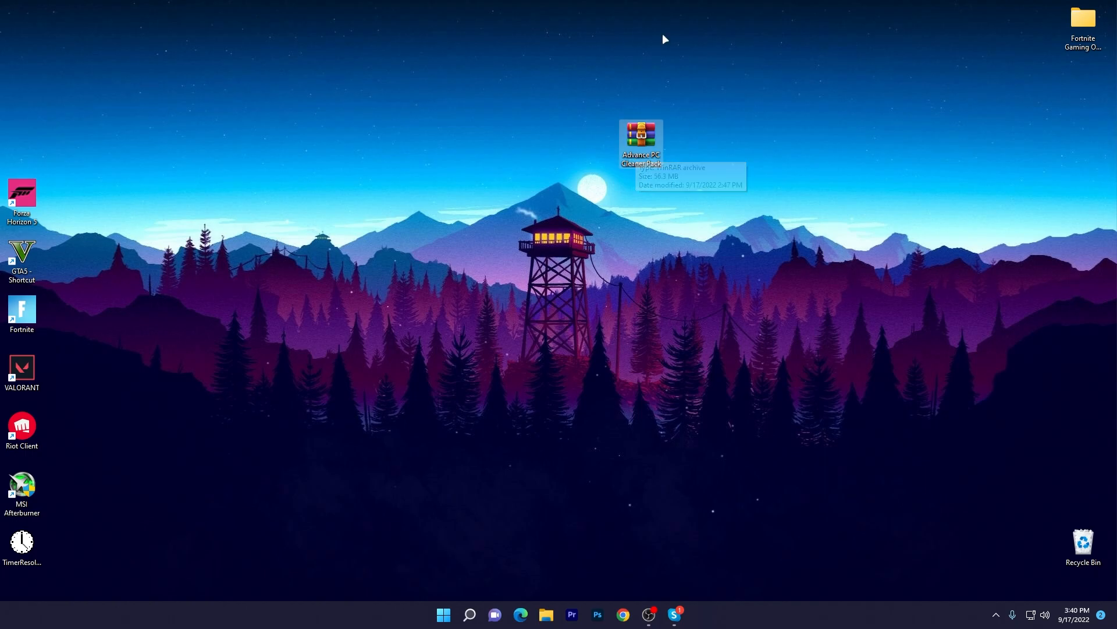
{"action": "mouse_move", "coordinate": [722, 114]}
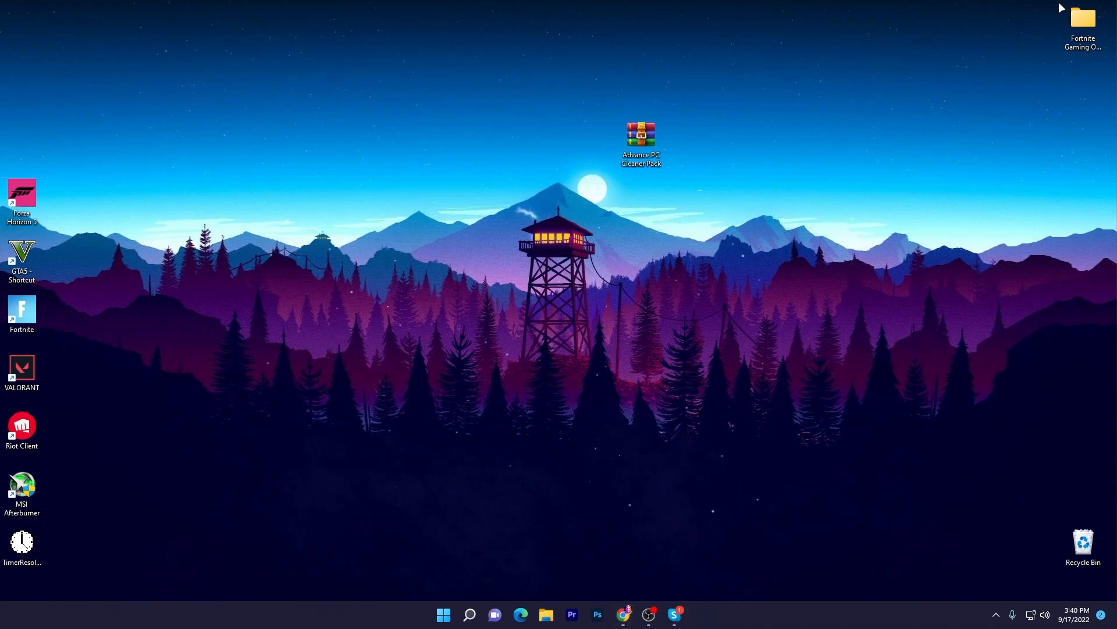
{"action": "mouse_move", "coordinate": [847, 58]}
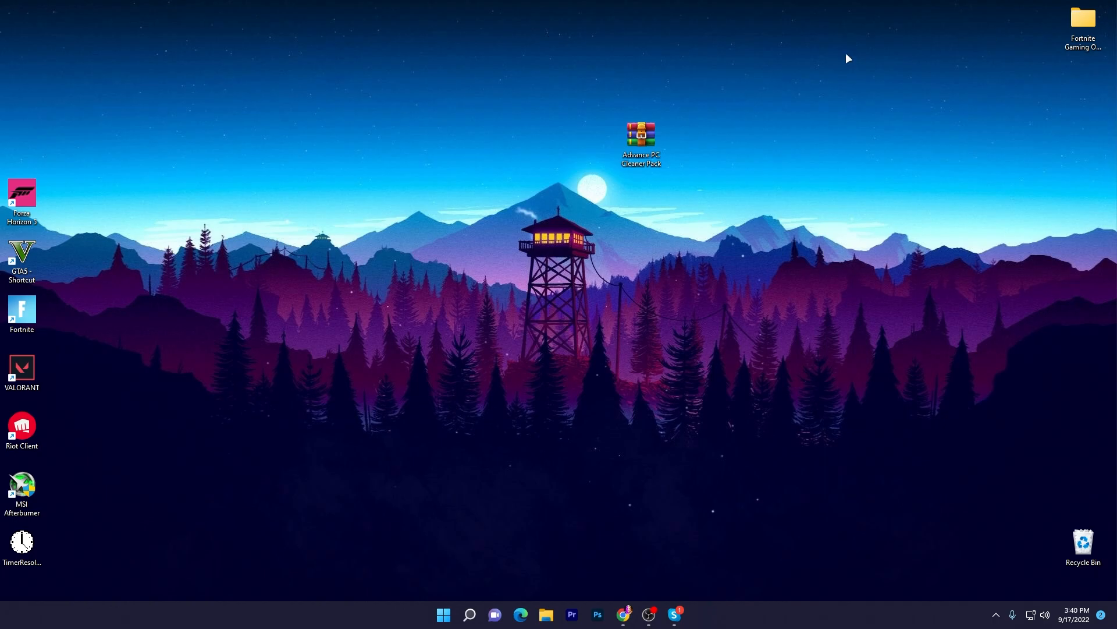
Open the Advance PC Cleaner Pack archive in WinRAR and dismiss the license reminder.
{"action": "double_click", "coordinate": [641, 136]}
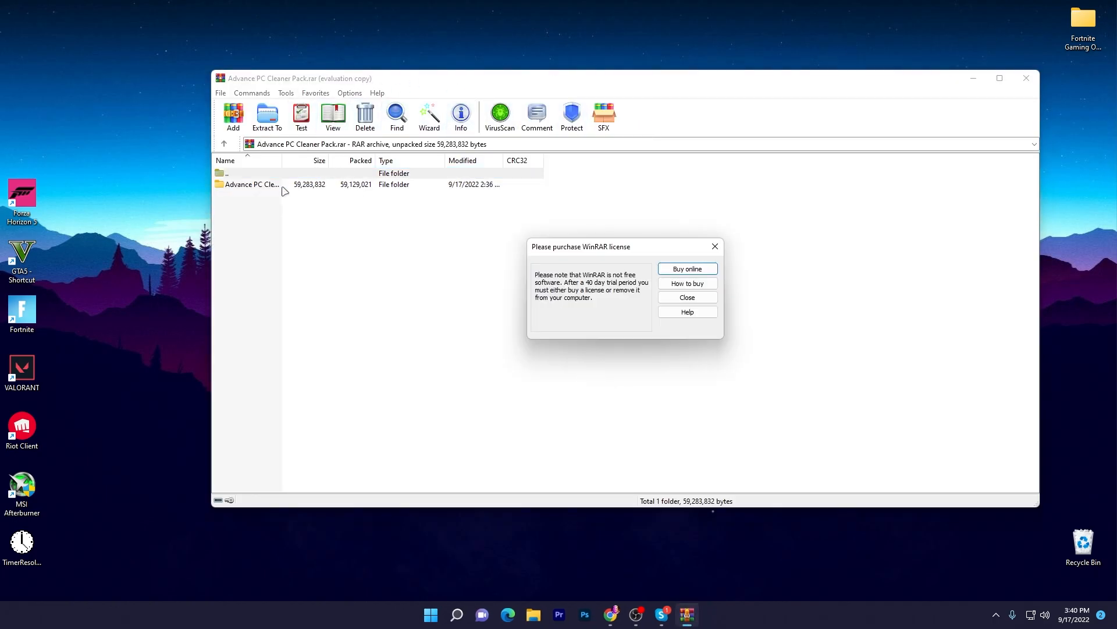
{"action": "left_click", "coordinate": [686, 297]}
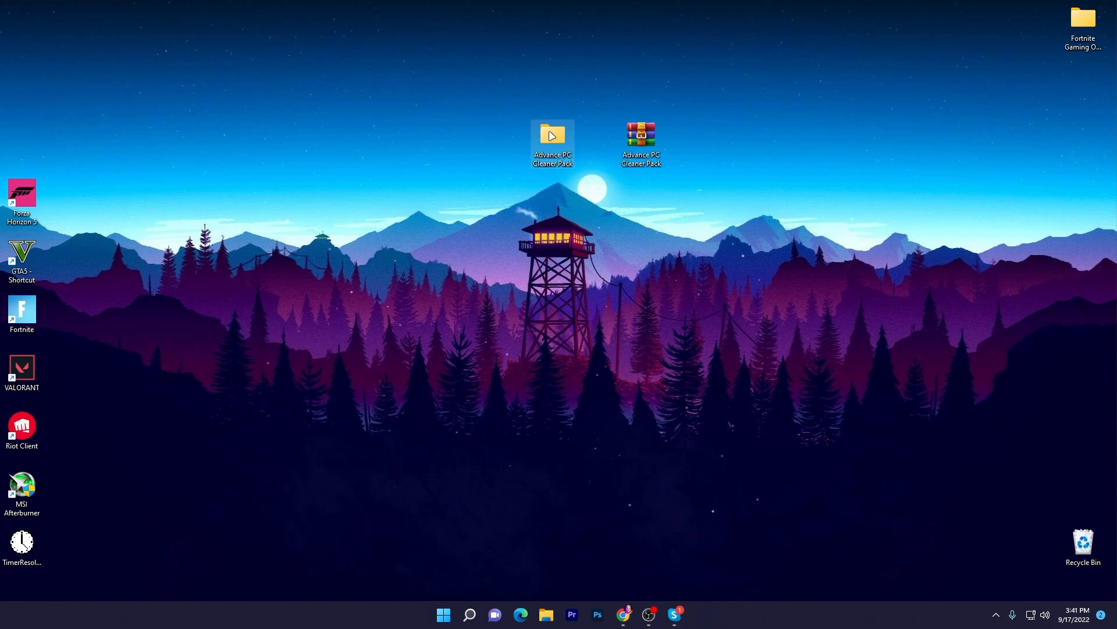
Open the extracted cleaner pack folder and select the adwcleaner program file.
{"action": "double_click", "coordinate": [553, 134]}
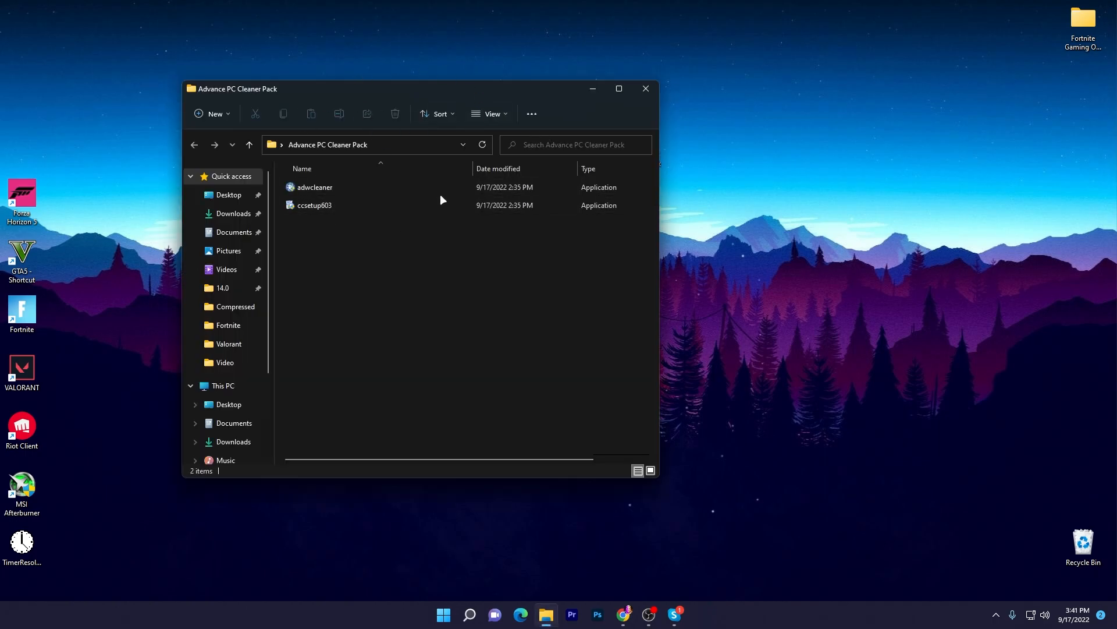
{"action": "mouse_move", "coordinate": [315, 186]}
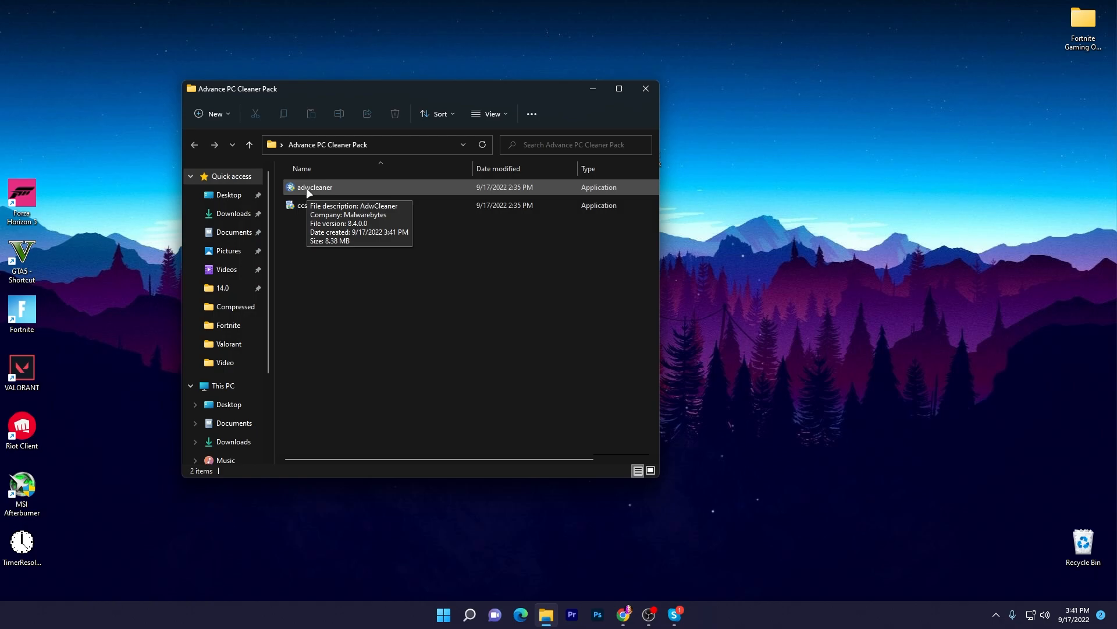
{"action": "left_click", "coordinate": [315, 187]}
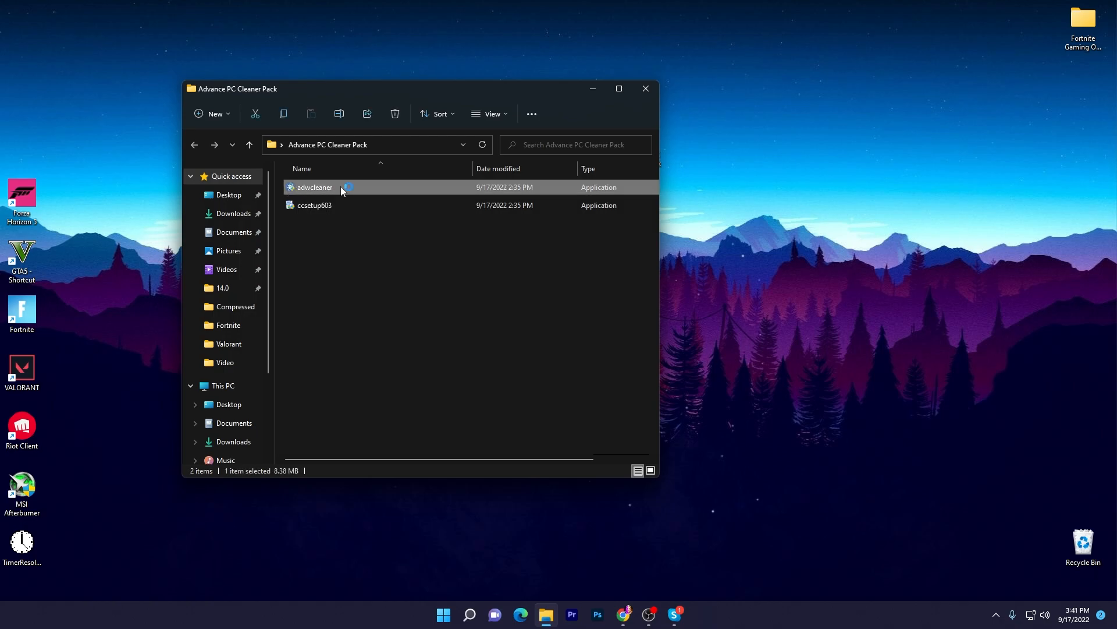
Run adwcleaner with UAC approval and start an AdwCleaner scan of the PC.
{"action": "double_click", "coordinate": [315, 187]}
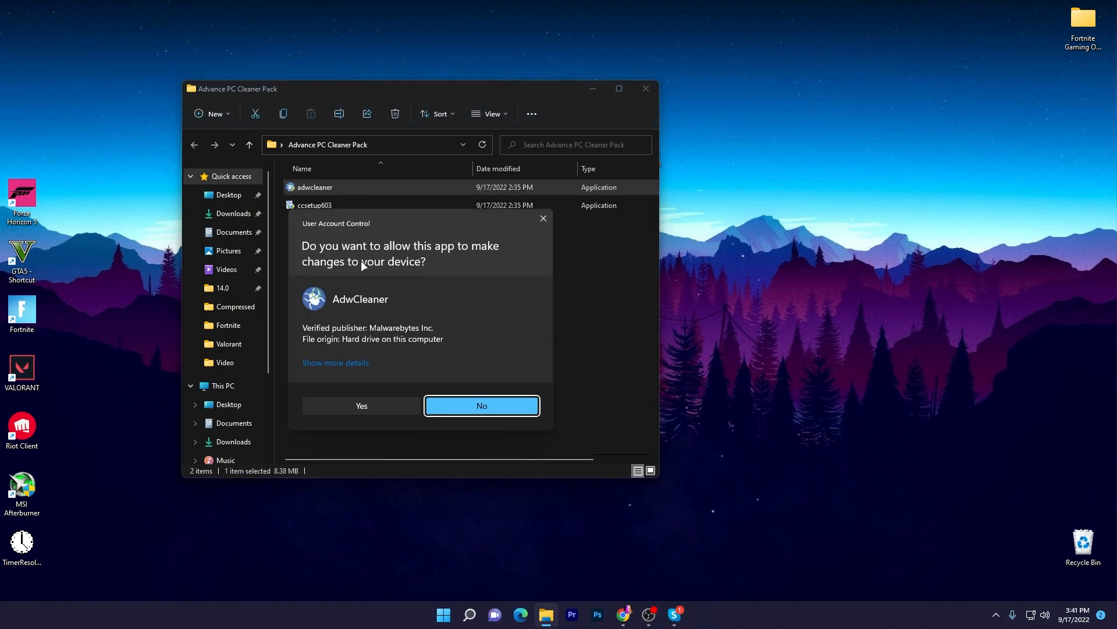
{"action": "left_click", "coordinate": [362, 405]}
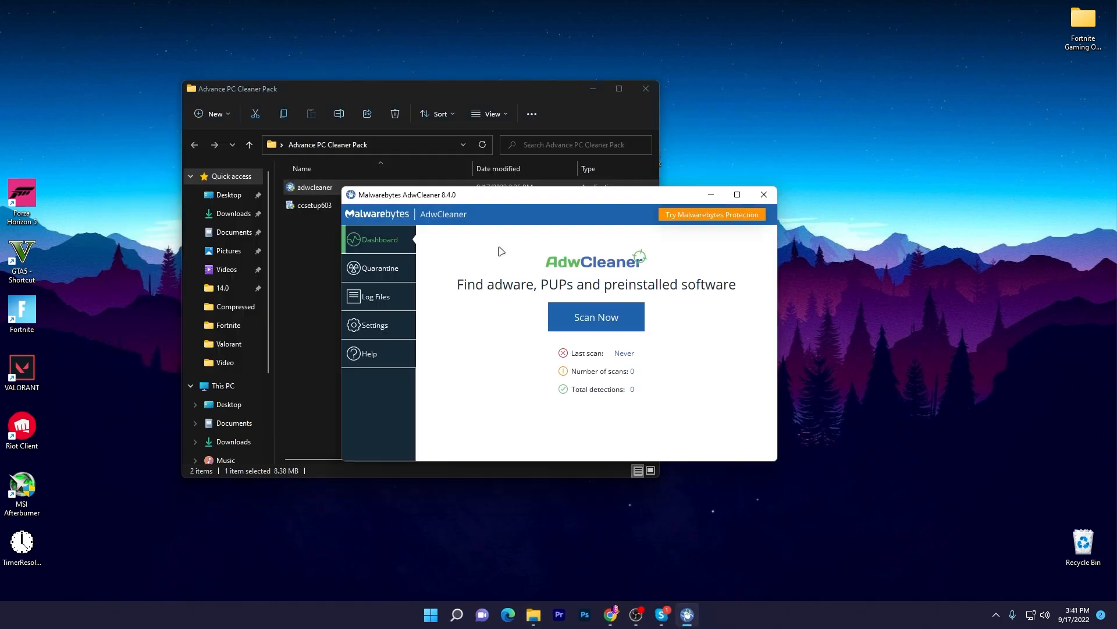
{"action": "mouse_move", "coordinate": [596, 316]}
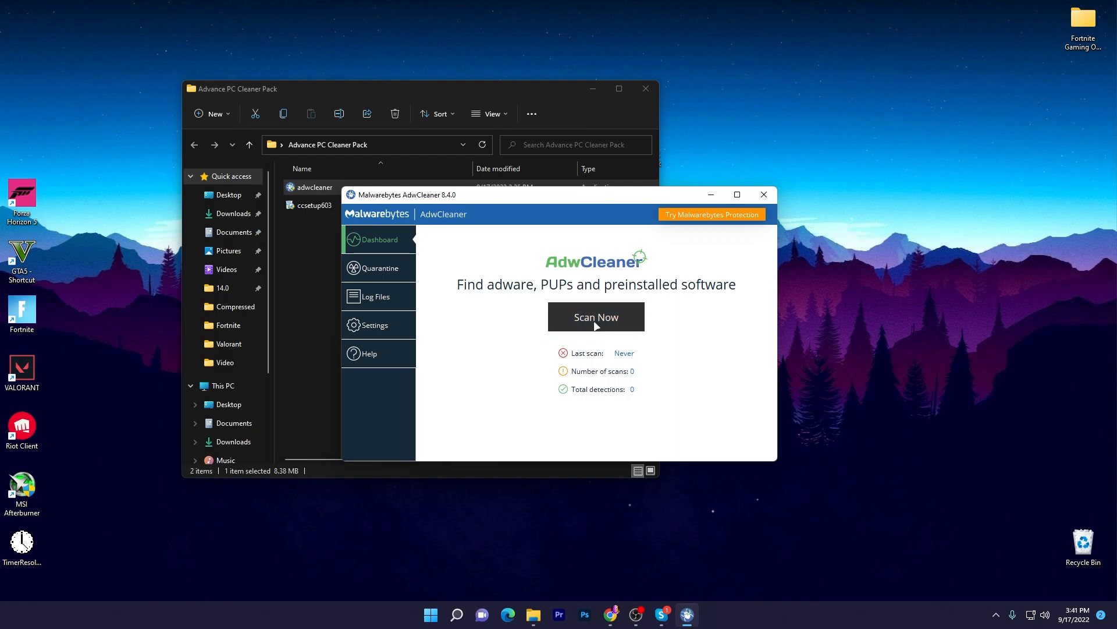
{"action": "left_click", "coordinate": [596, 317]}
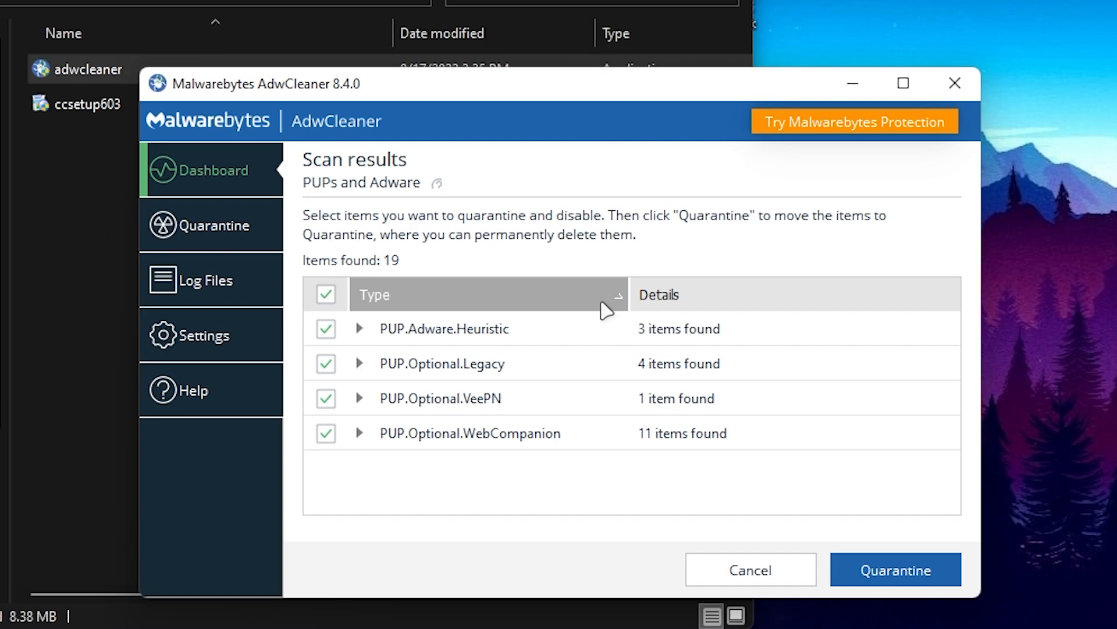
{"action": "mouse_move", "coordinate": [540, 305]}
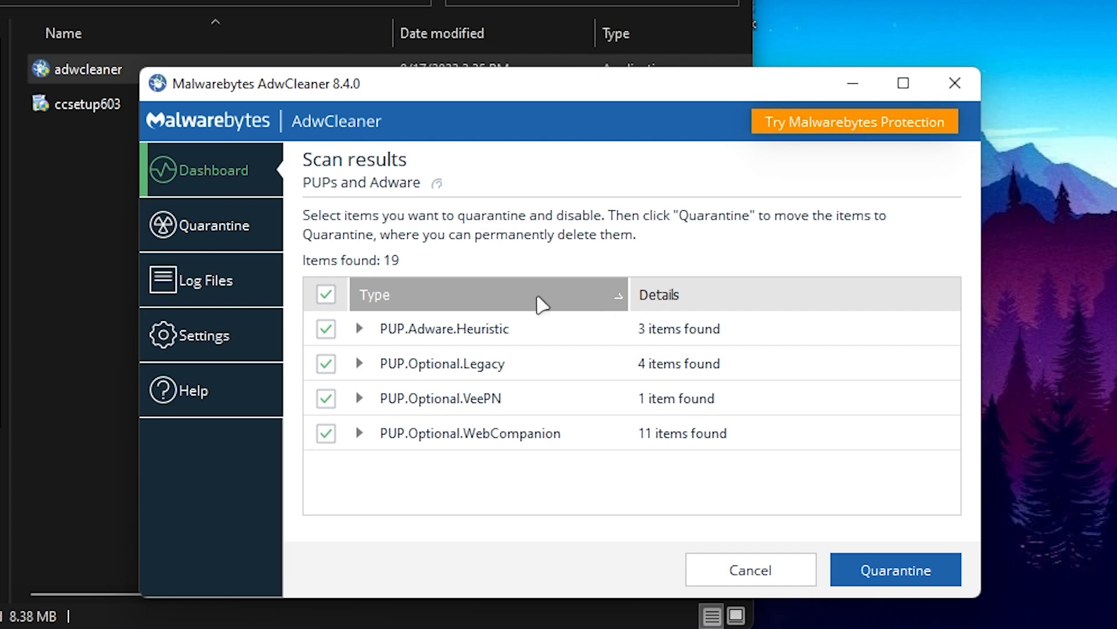
{"action": "mouse_move", "coordinate": [396, 229]}
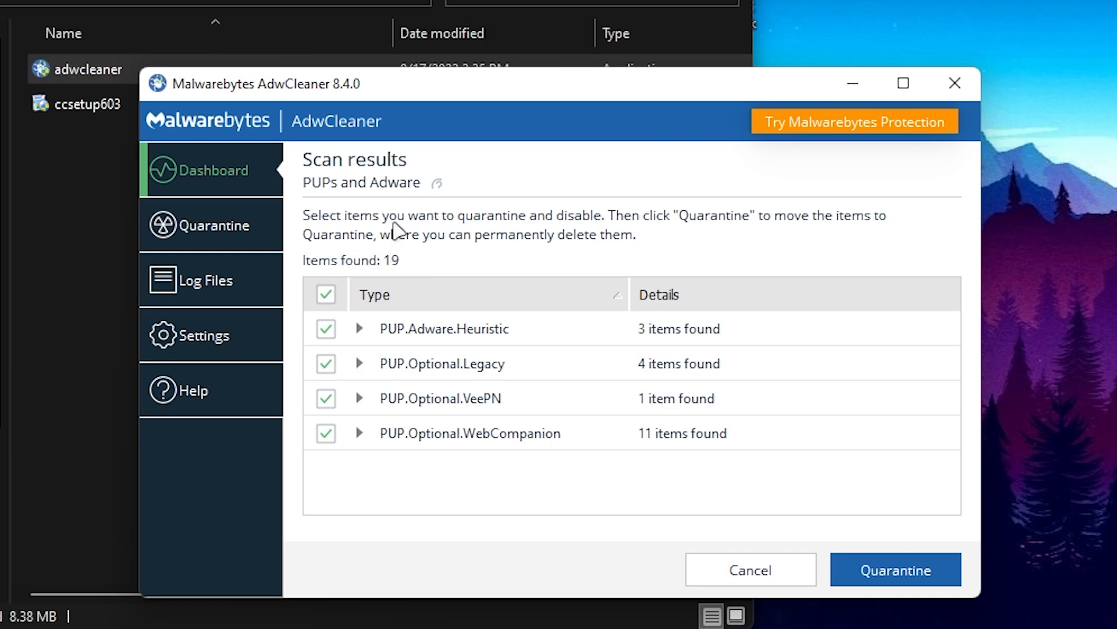
{"action": "mouse_move", "coordinate": [922, 588]}
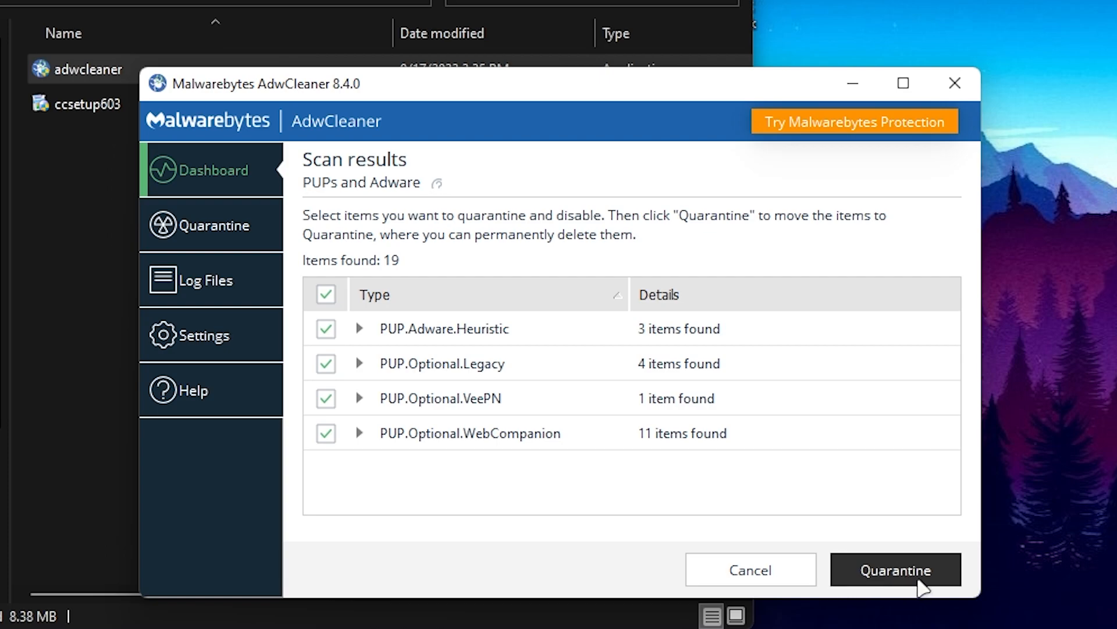
Quarantine all 19 detected items, agreeing to close running processes to proceed.
{"action": "left_click", "coordinate": [895, 569]}
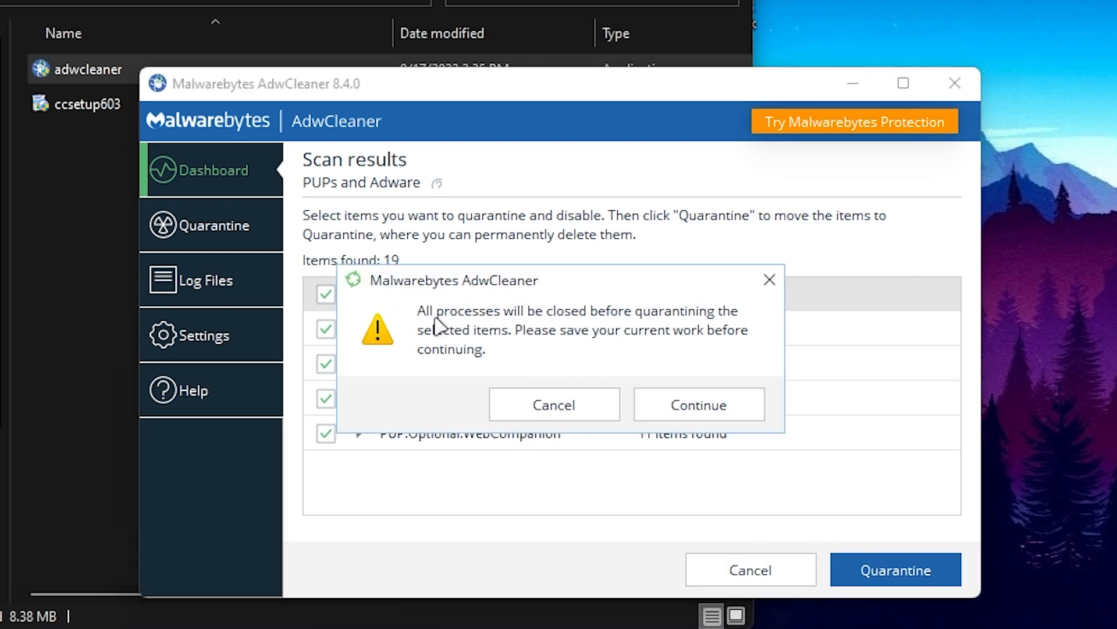
{"action": "mouse_move", "coordinate": [712, 327]}
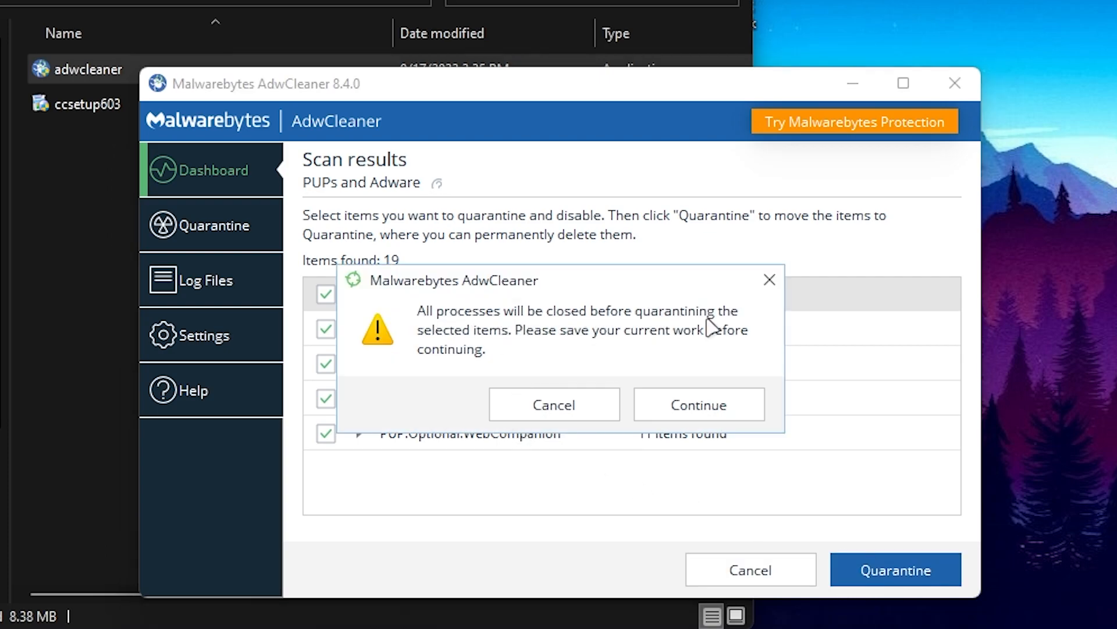
{"action": "mouse_move", "coordinate": [520, 346]}
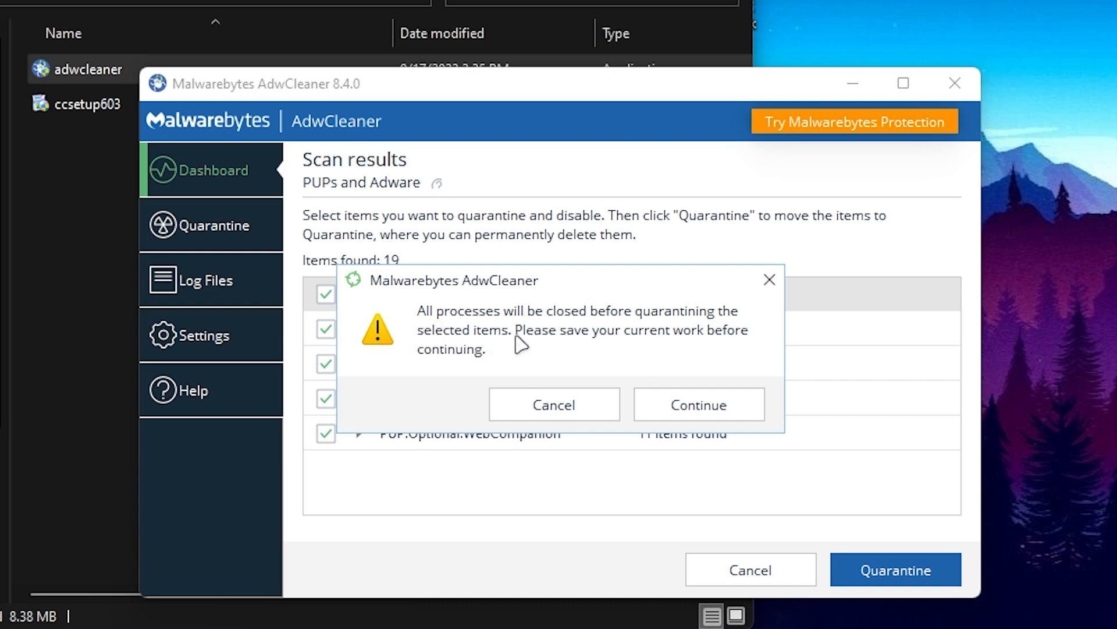
{"action": "mouse_move", "coordinate": [508, 366]}
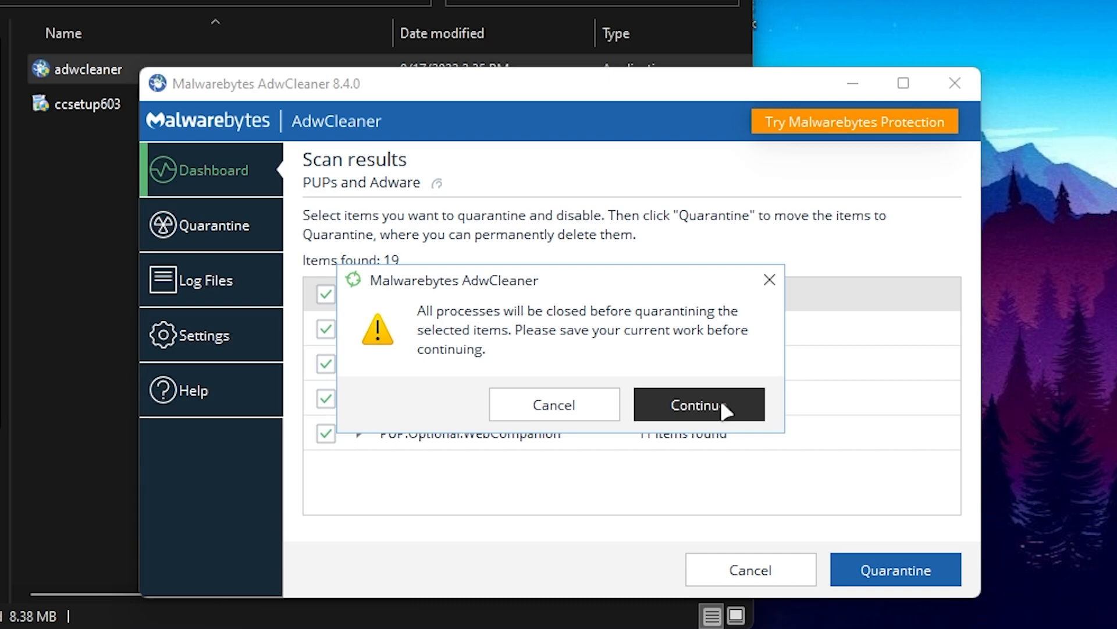
{"action": "left_click", "coordinate": [698, 404]}
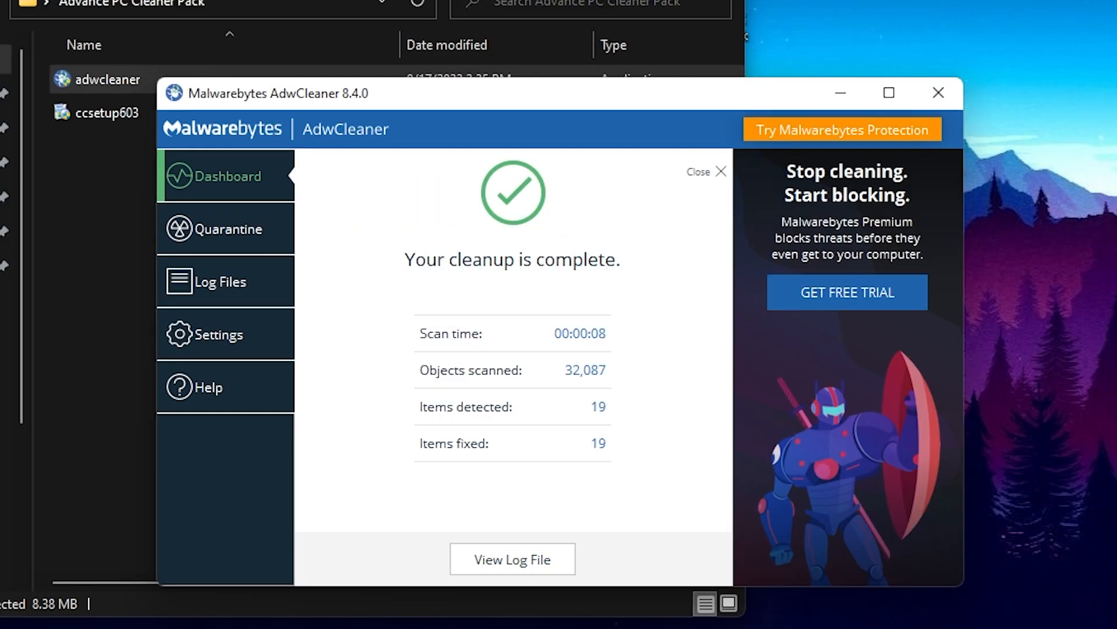
{"action": "mouse_move", "coordinate": [522, 291]}
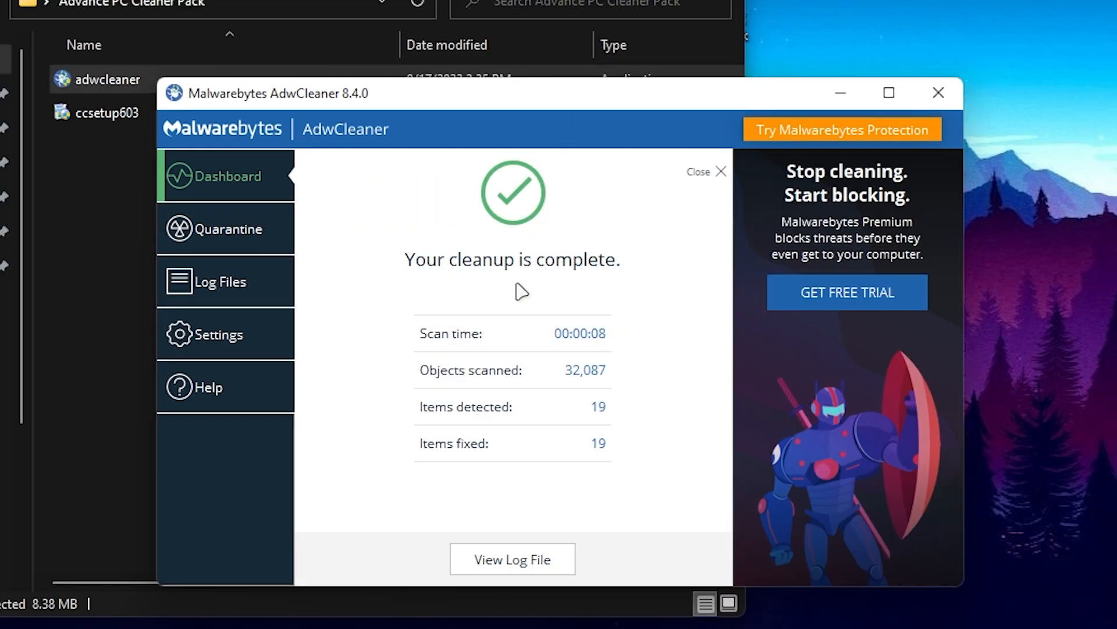
{"action": "mouse_move", "coordinate": [369, 378]}
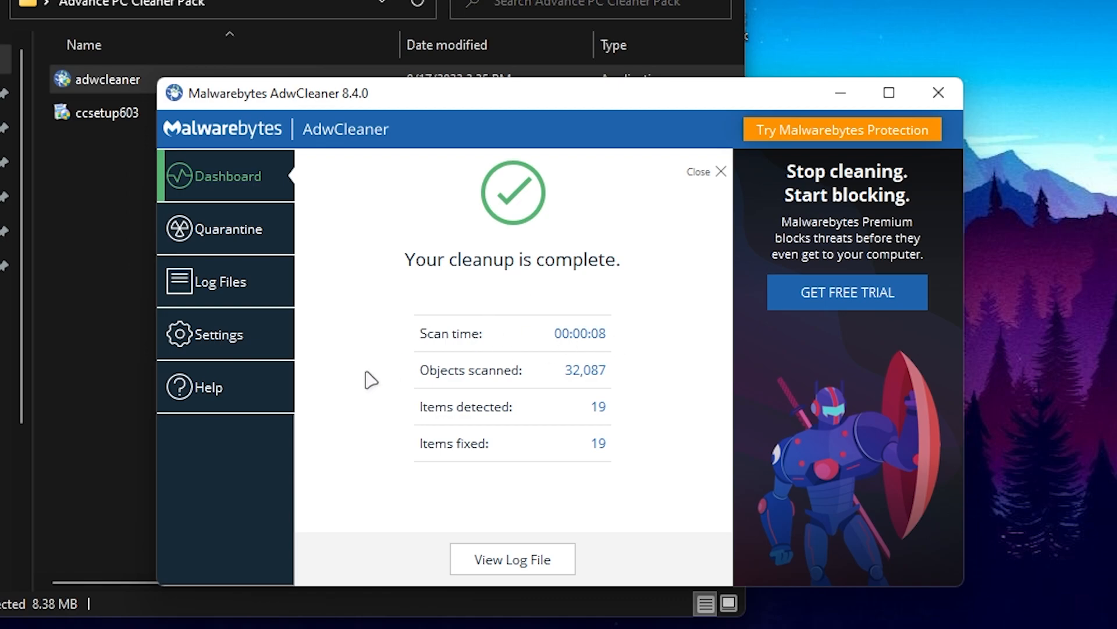
{"action": "mouse_move", "coordinate": [444, 418]}
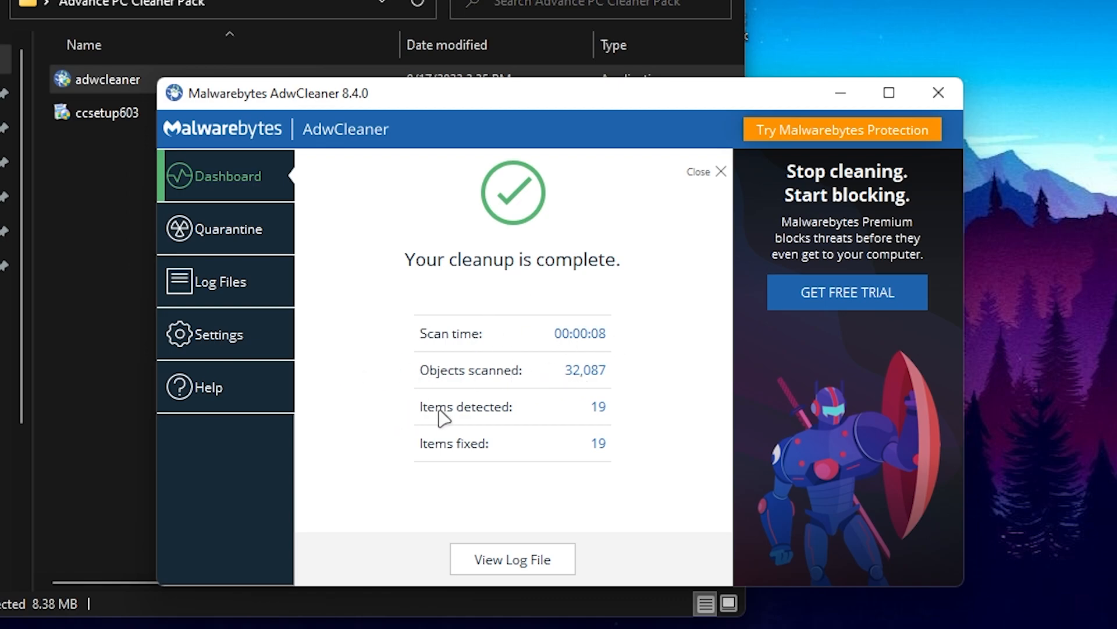
{"action": "mouse_move", "coordinate": [514, 461]}
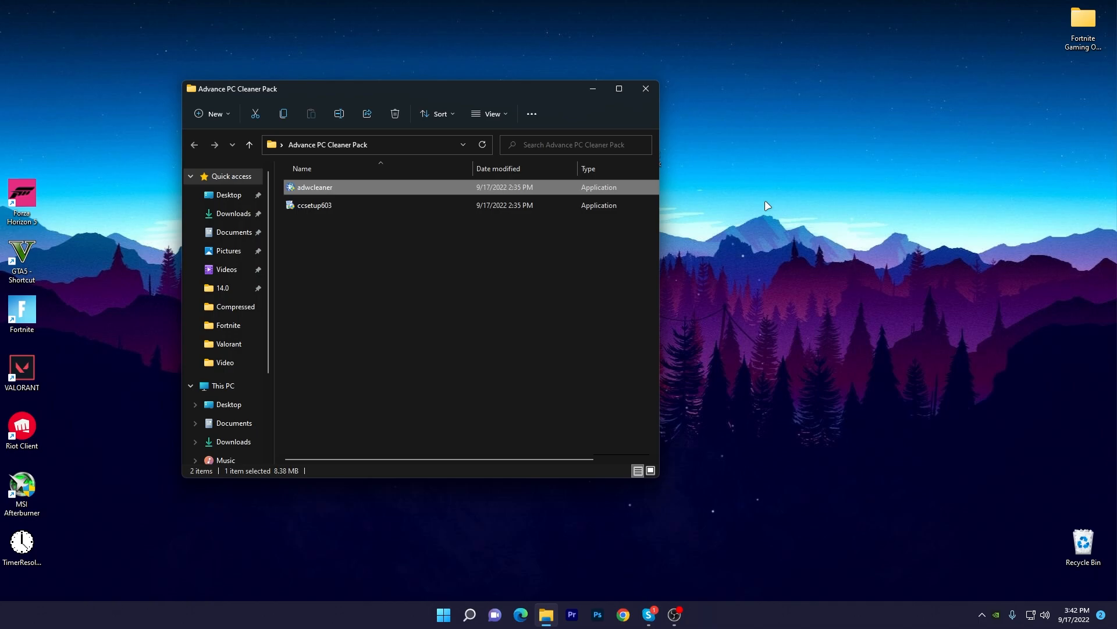
Run the ccsetup603 file to bring up the CCleaner v6.03 setup.
{"action": "left_click", "coordinate": [315, 205]}
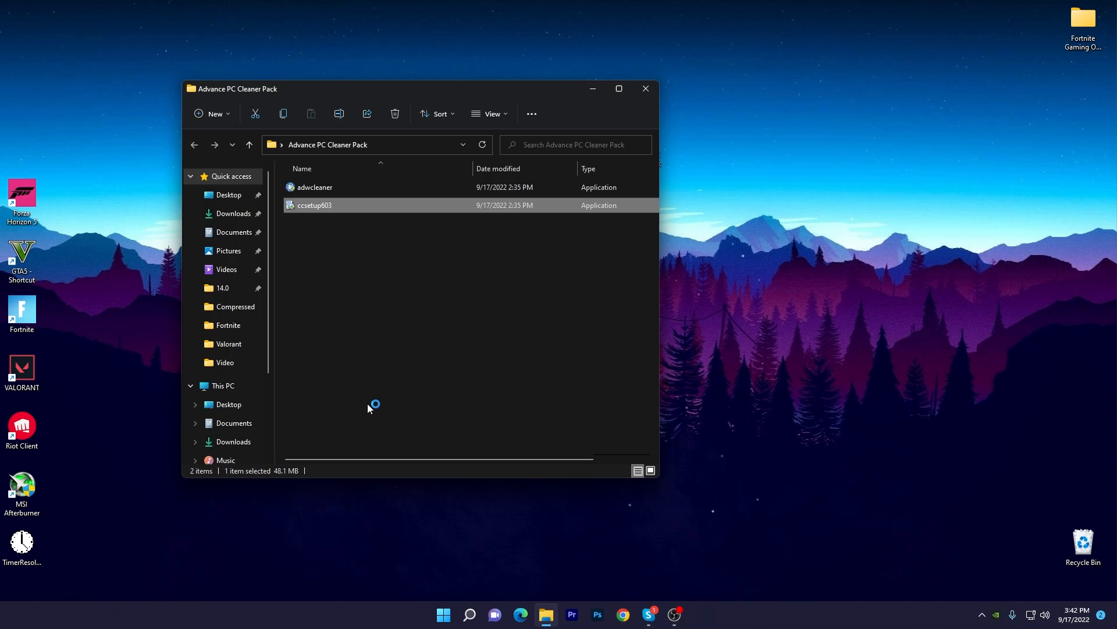
{"action": "double_click", "coordinate": [315, 205]}
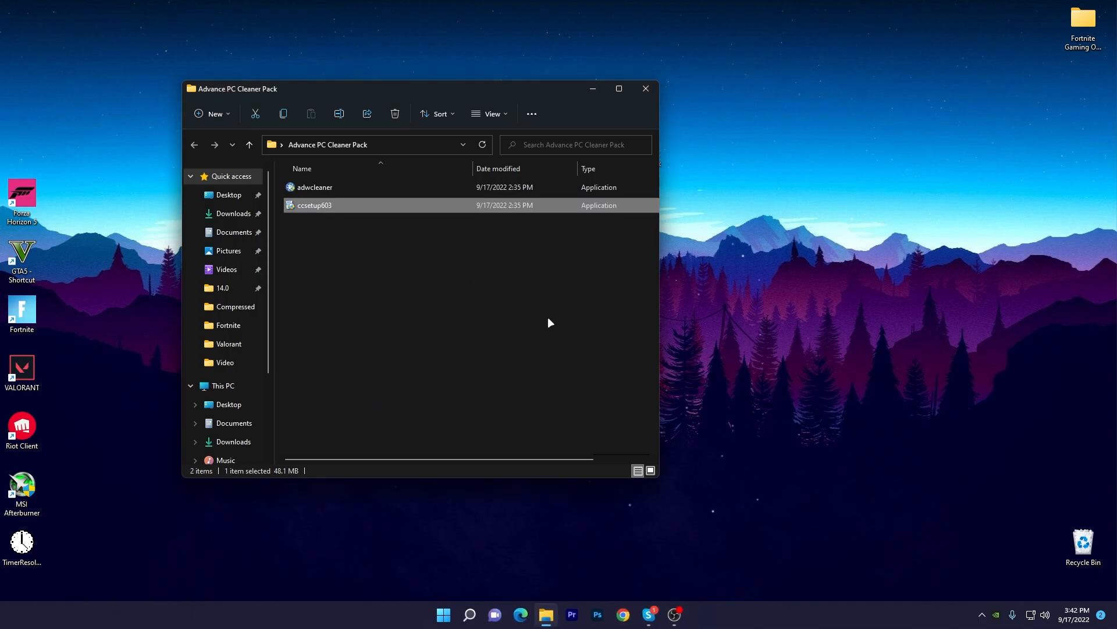
{"action": "double_click", "coordinate": [314, 205]}
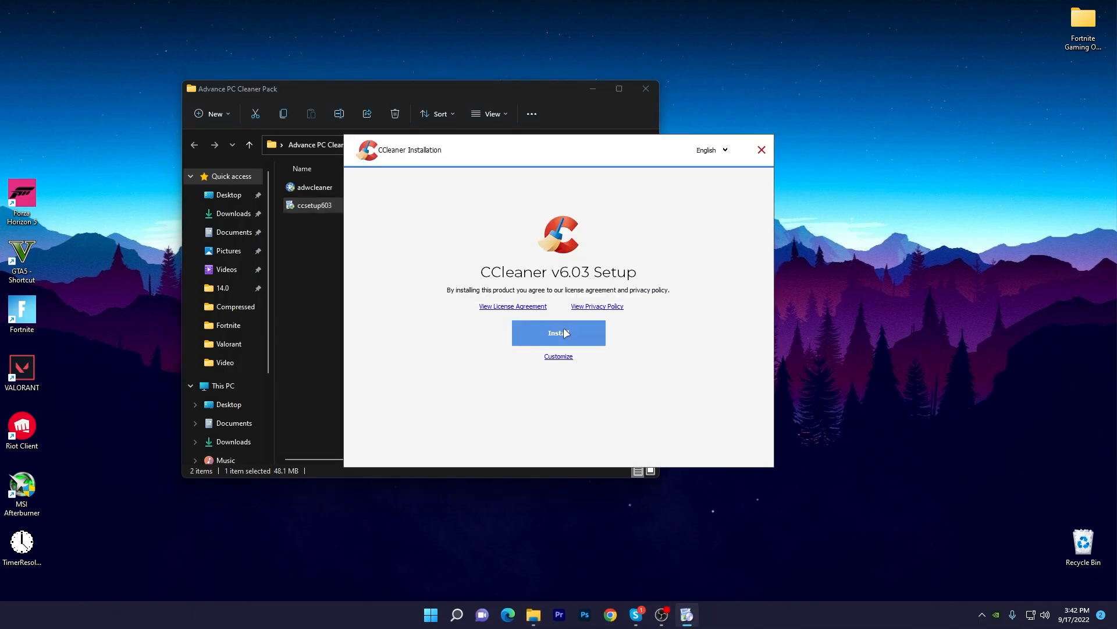
Install CCleaner Free with default settings and continue past the ready screen and AVG offer.
{"action": "left_click", "coordinate": [559, 332]}
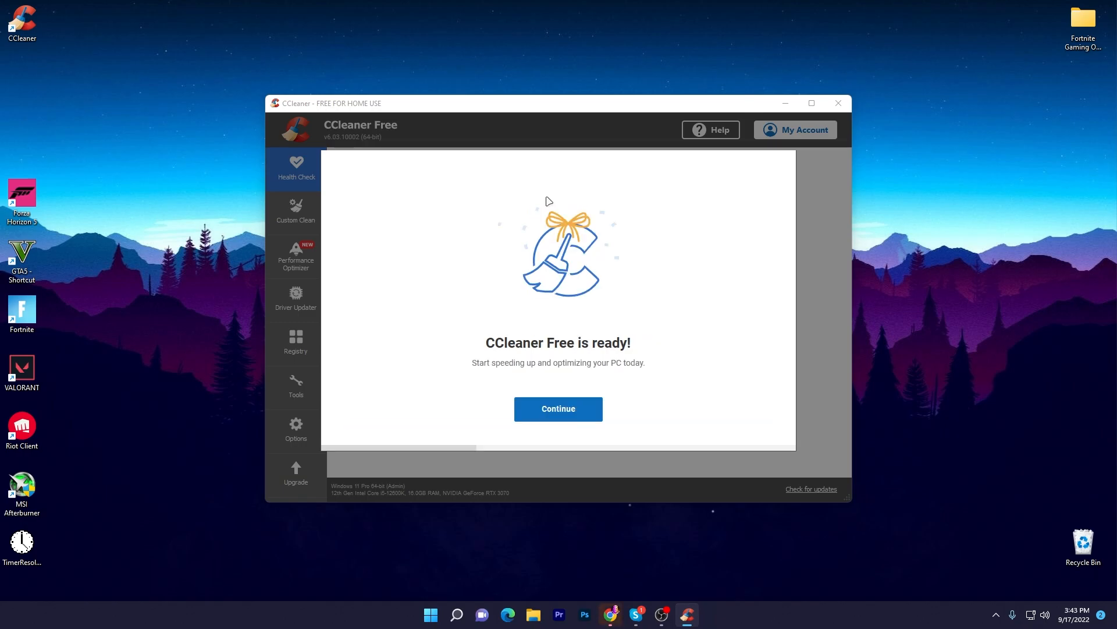
{"action": "left_click", "coordinate": [558, 409]}
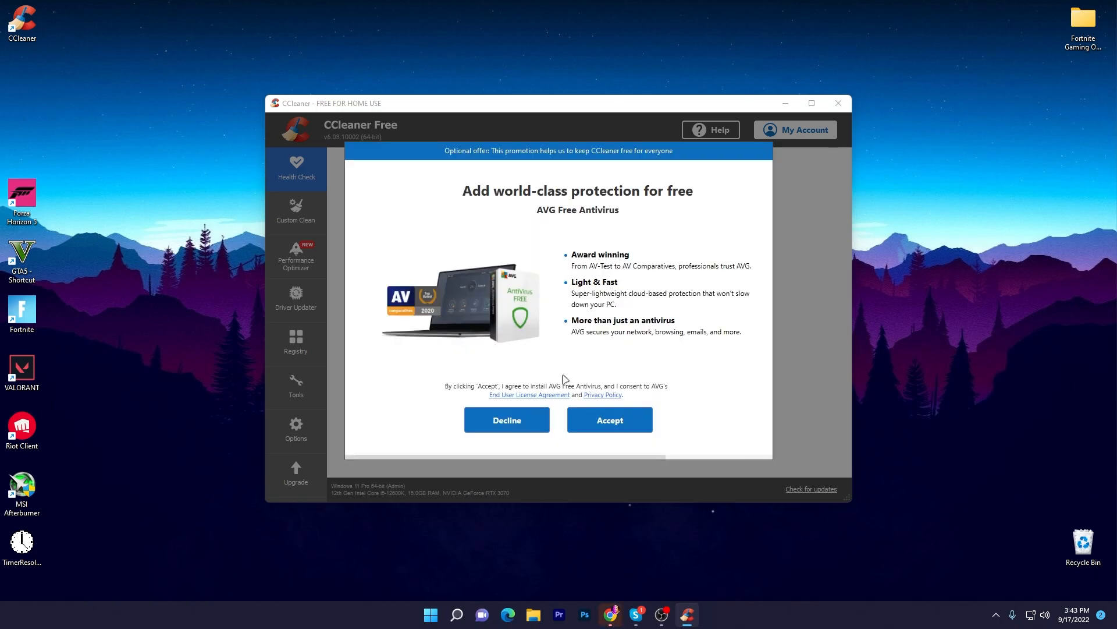
{"action": "mouse_move", "coordinate": [581, 218]}
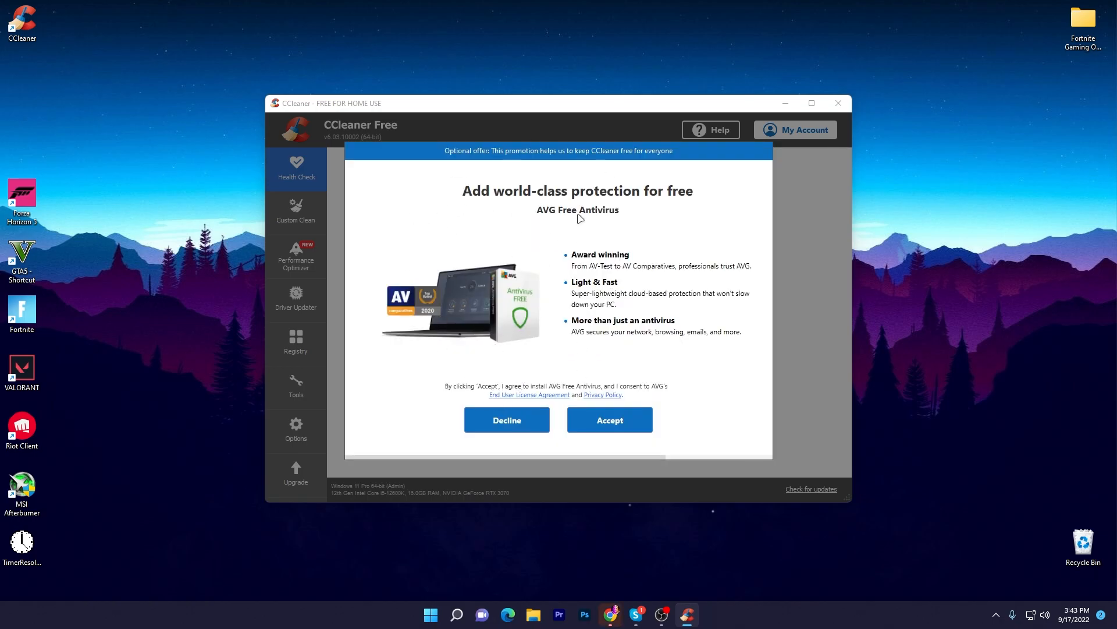
{"action": "left_click", "coordinate": [507, 419]}
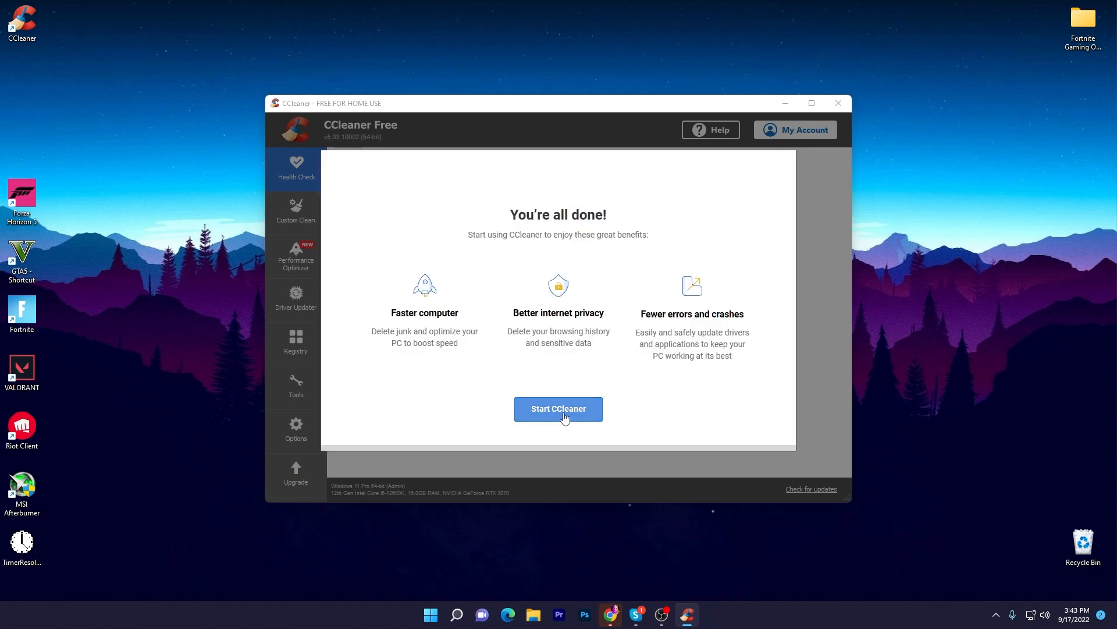
Start the Health Check, close Chrome for analysis, and fix the privacy and space issues found.
{"action": "left_click", "coordinate": [558, 409]}
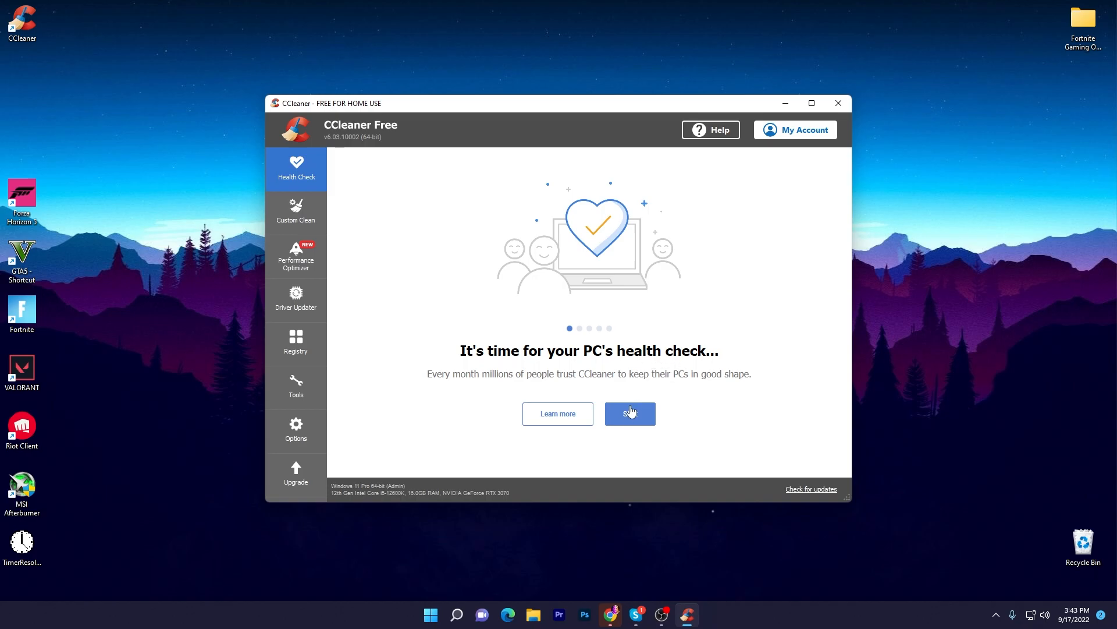
{"action": "left_click", "coordinate": [629, 413]}
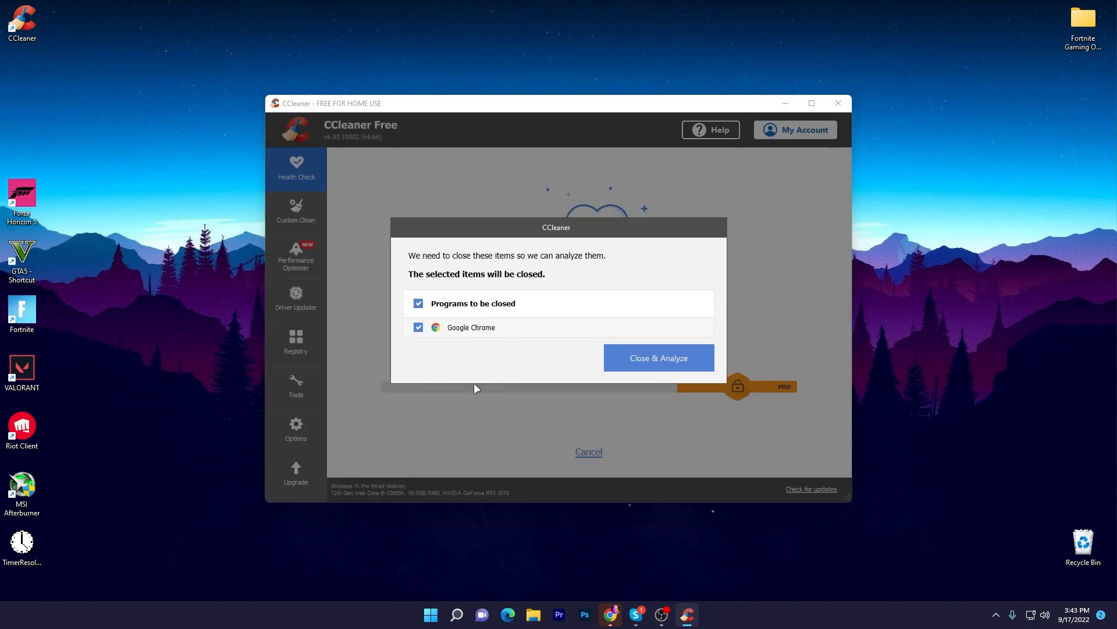
{"action": "mouse_move", "coordinate": [393, 329]}
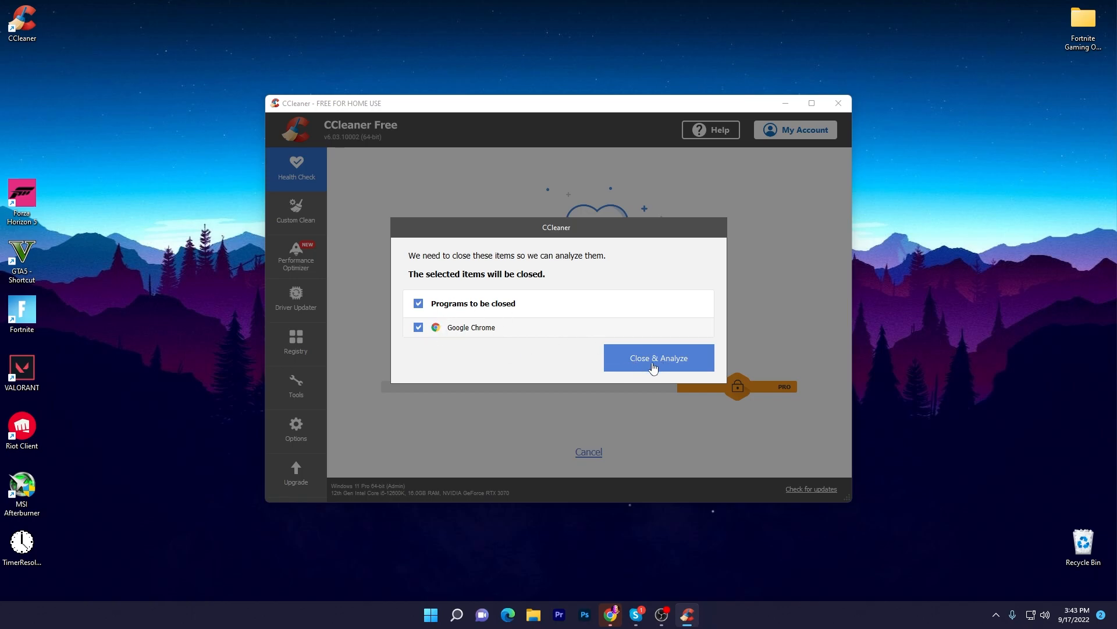
{"action": "left_click", "coordinate": [657, 357]}
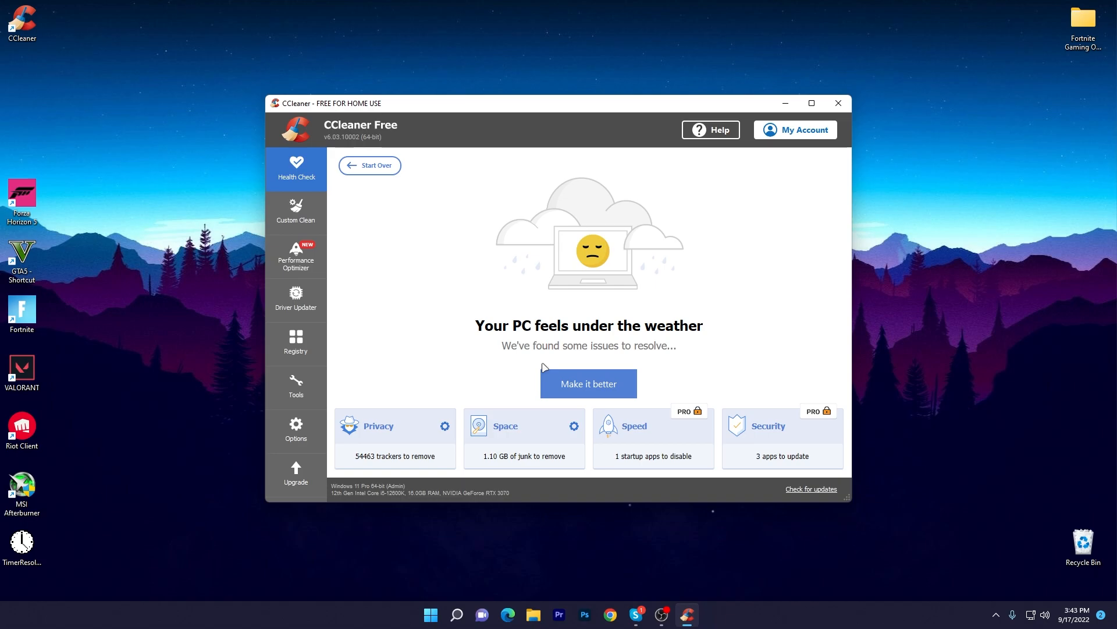
{"action": "mouse_move", "coordinate": [612, 338]}
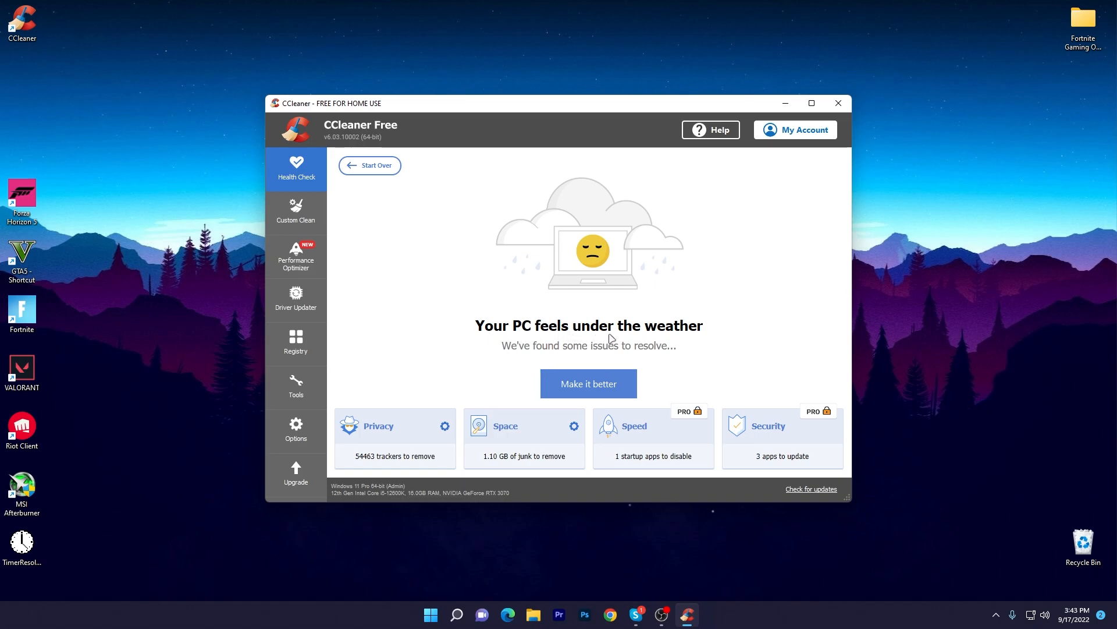
{"action": "mouse_move", "coordinate": [637, 356]}
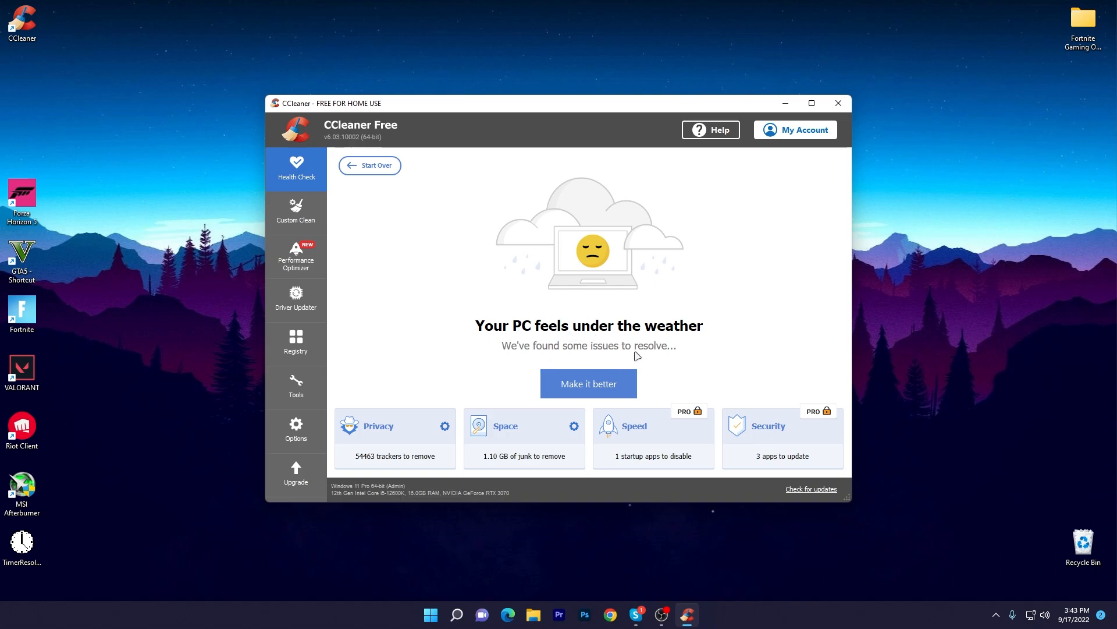
{"action": "left_click", "coordinate": [587, 384]}
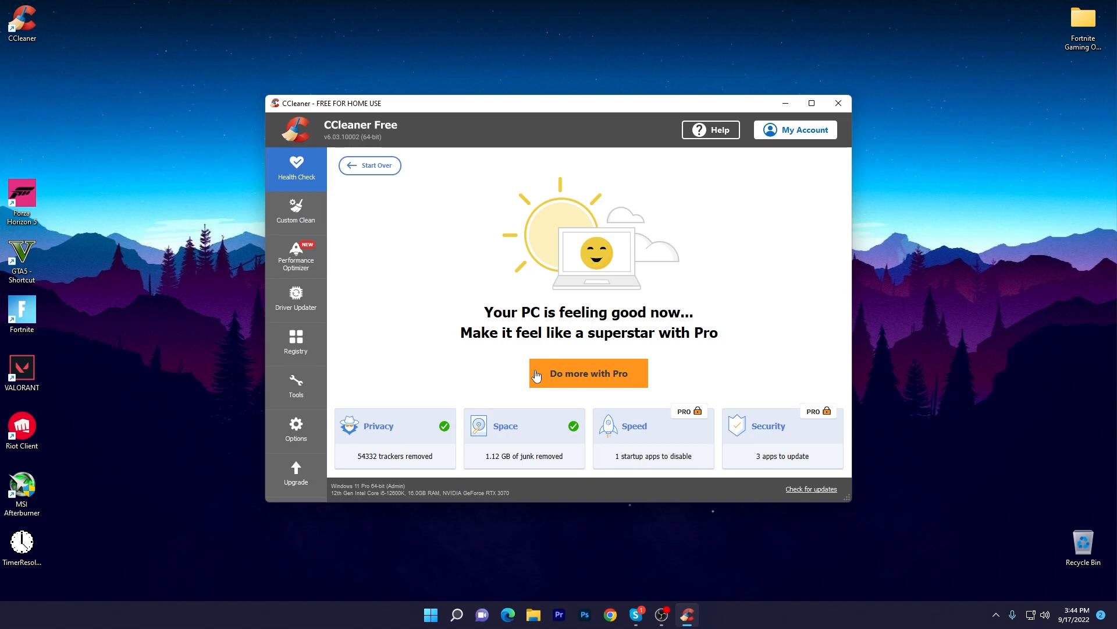
{"action": "mouse_move", "coordinate": [746, 326]}
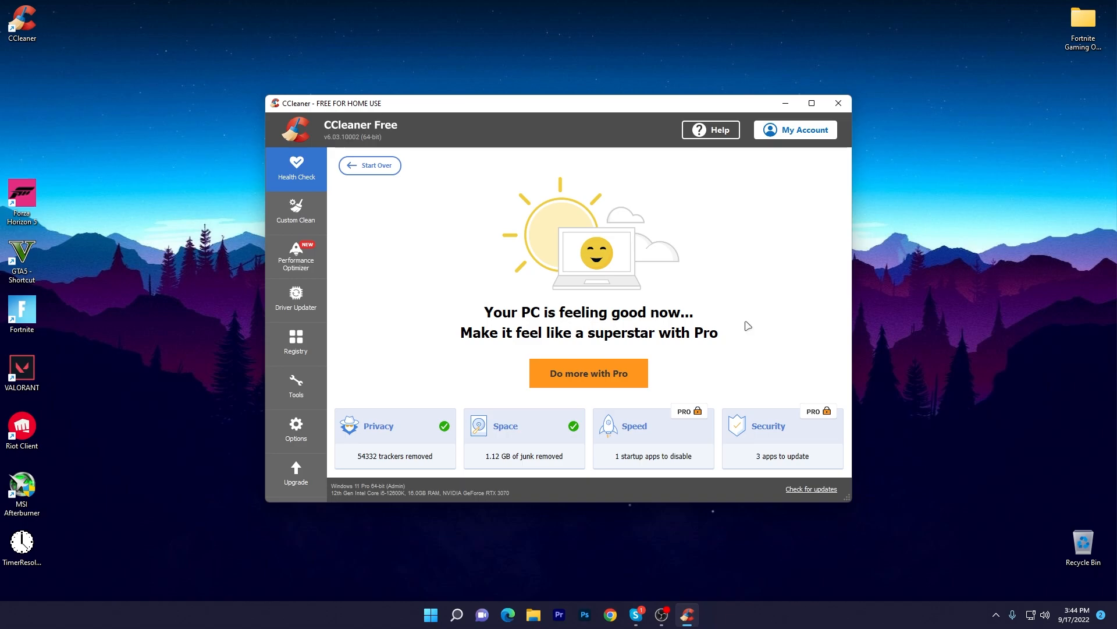
{"action": "mouse_move", "coordinate": [295, 268]}
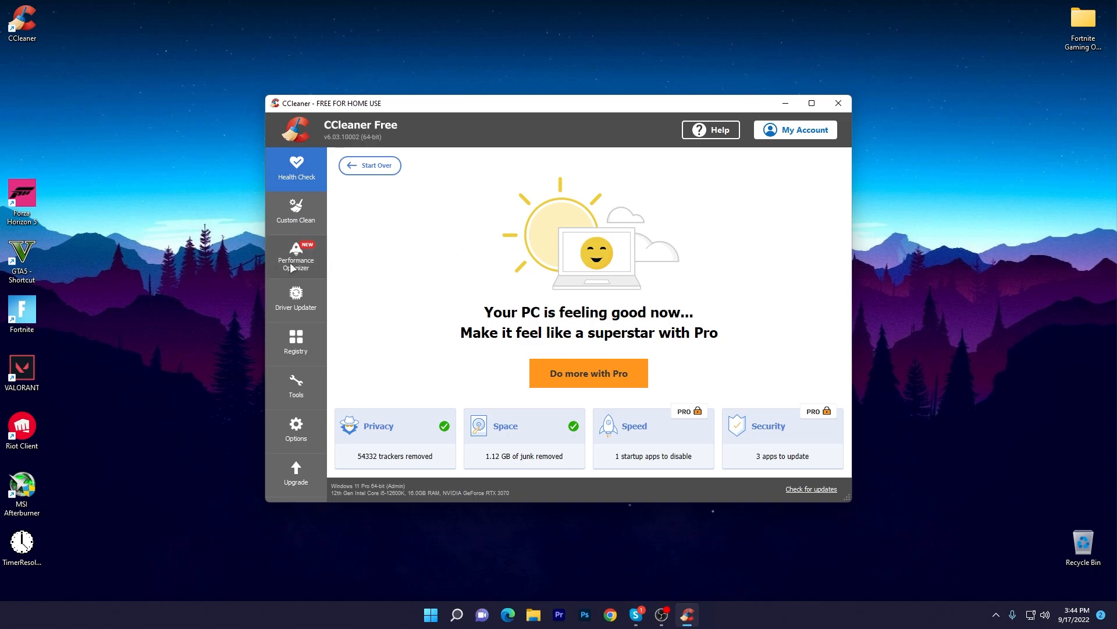
Go to Performance Optimizer, pass its introduction, and scan for background programs.
{"action": "left_click", "coordinate": [295, 257]}
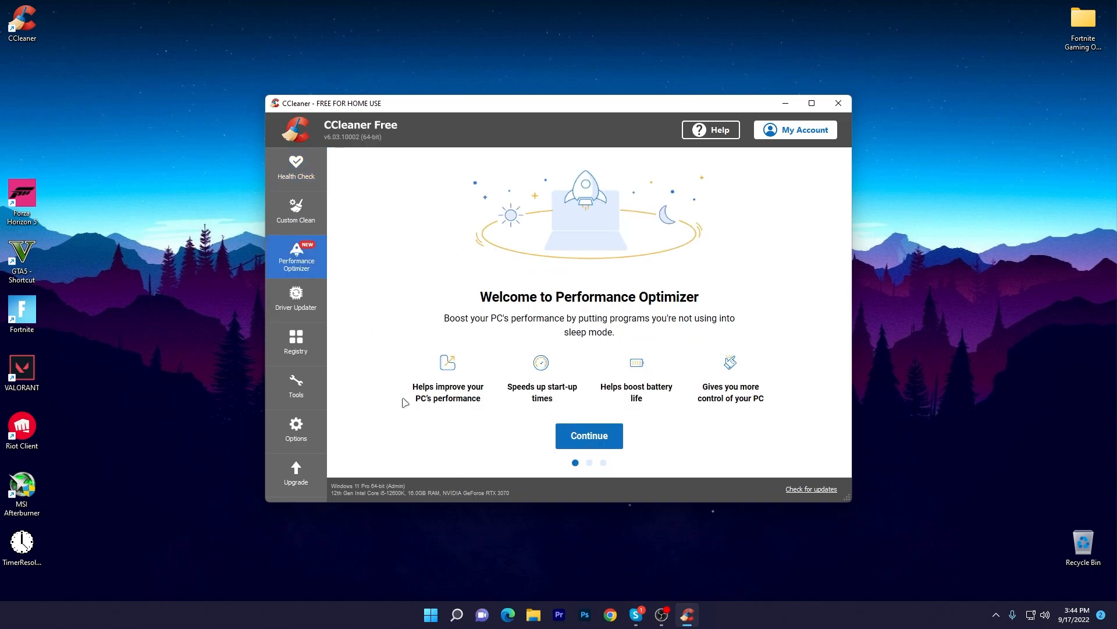
{"action": "mouse_move", "coordinate": [489, 410]}
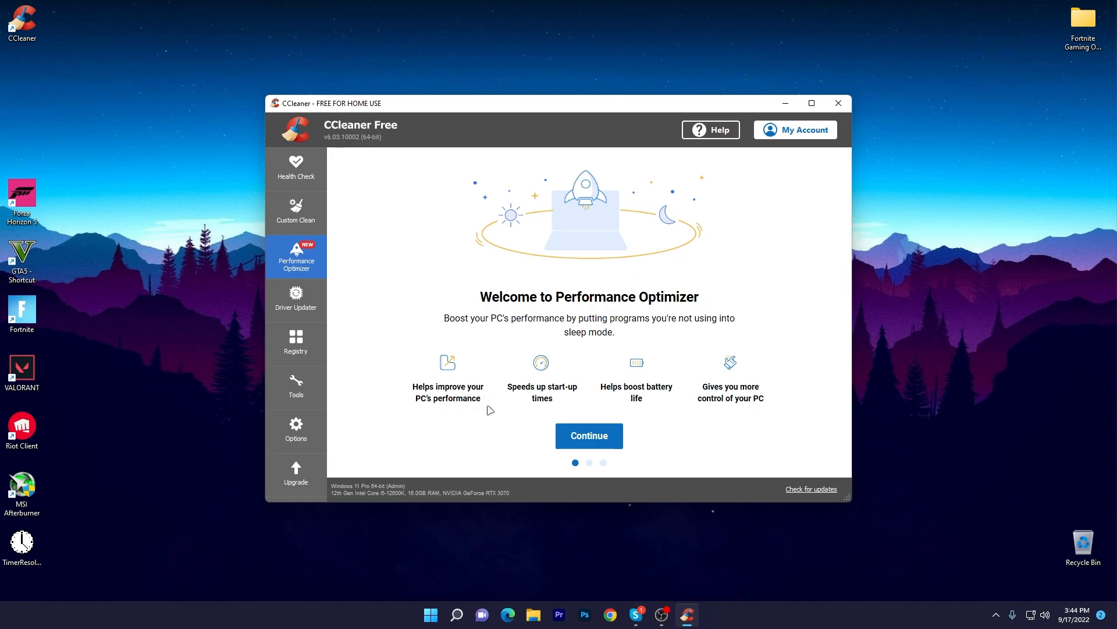
{"action": "mouse_move", "coordinate": [613, 396]}
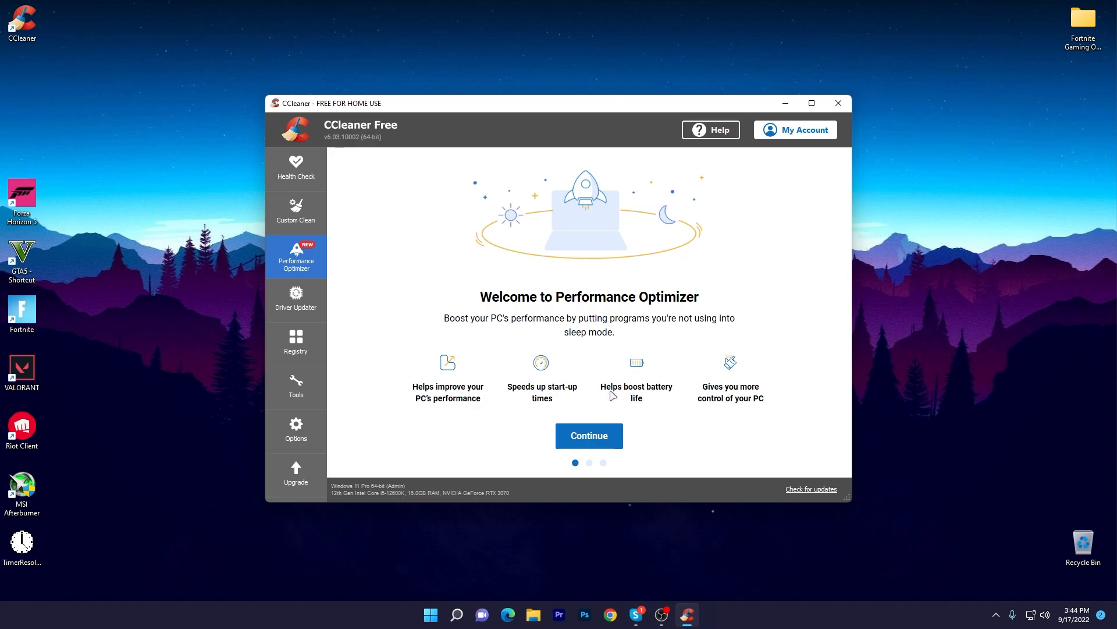
{"action": "mouse_move", "coordinate": [673, 395]}
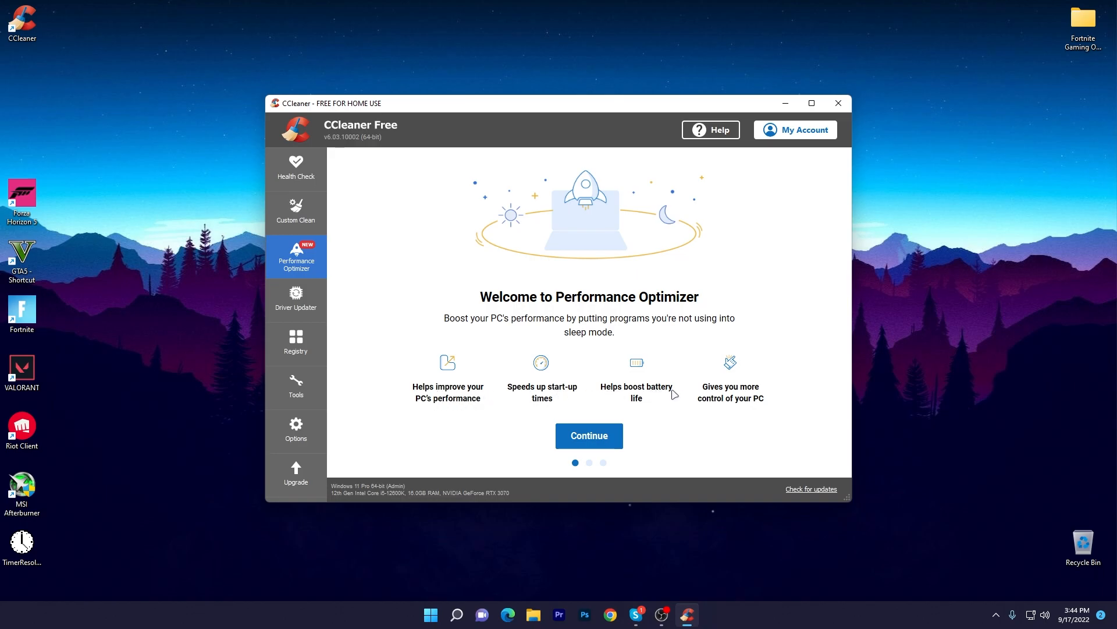
{"action": "left_click", "coordinate": [589, 435]}
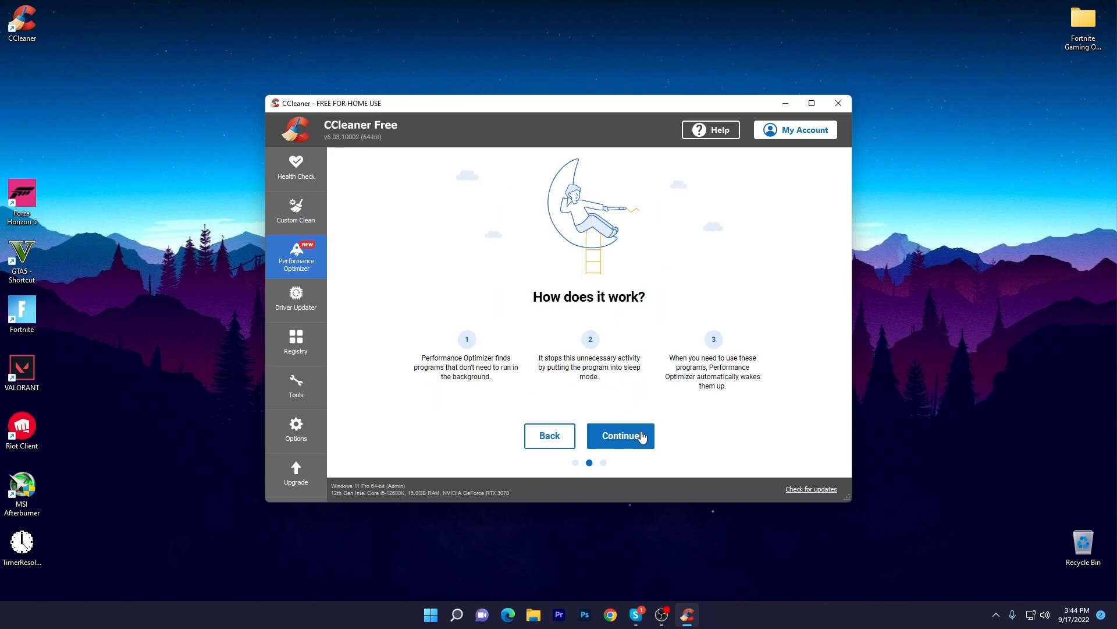
{"action": "left_click", "coordinate": [619, 435]}
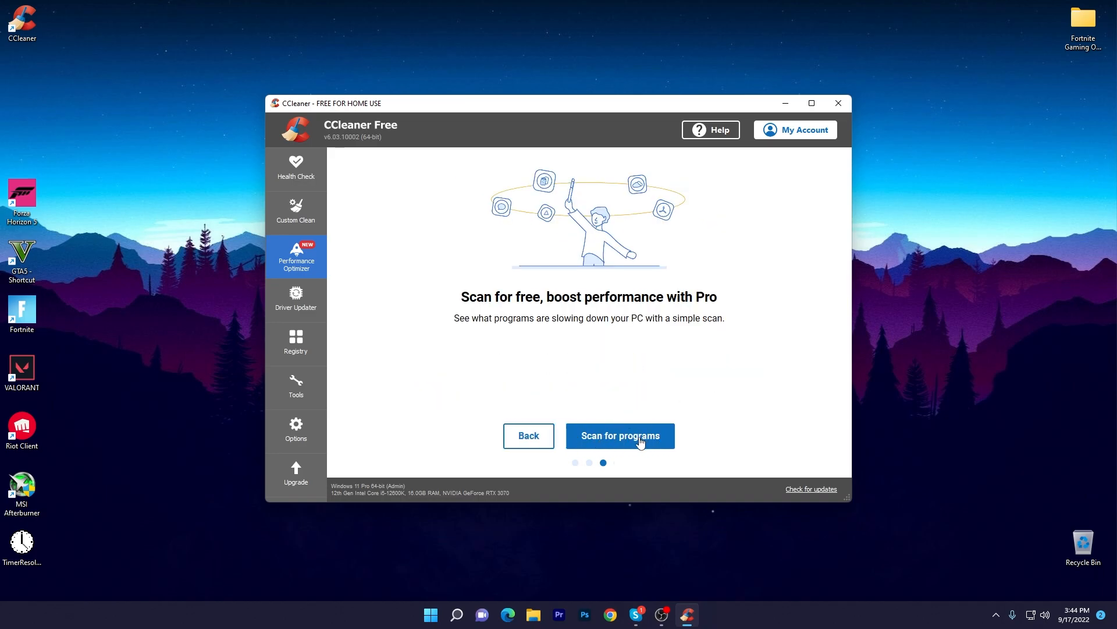
{"action": "left_click", "coordinate": [619, 435]}
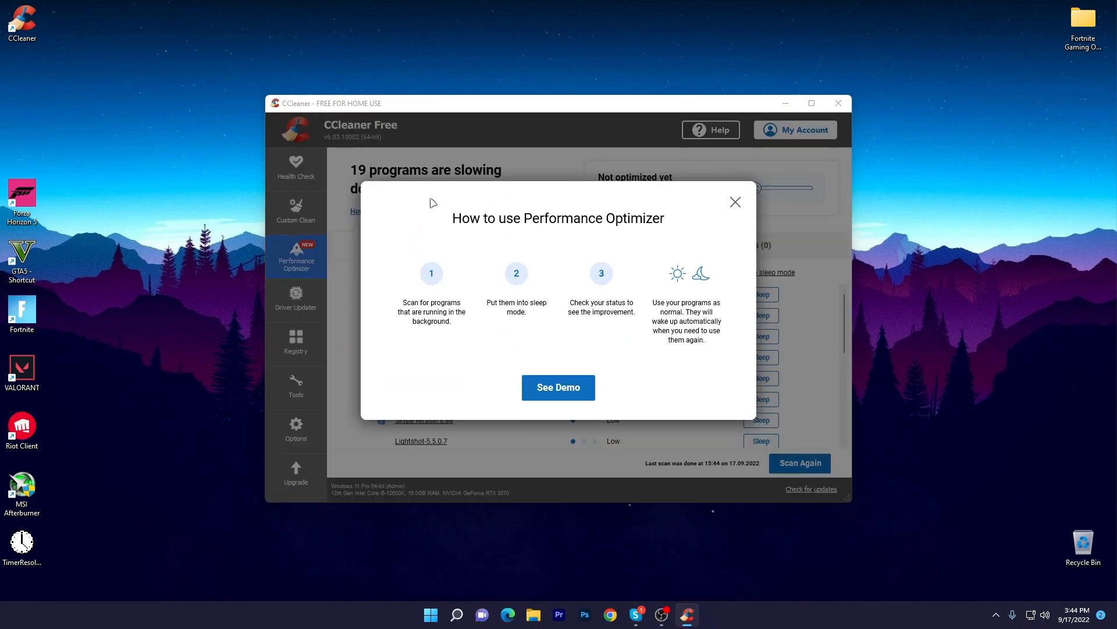
{"action": "mouse_move", "coordinate": [615, 226]}
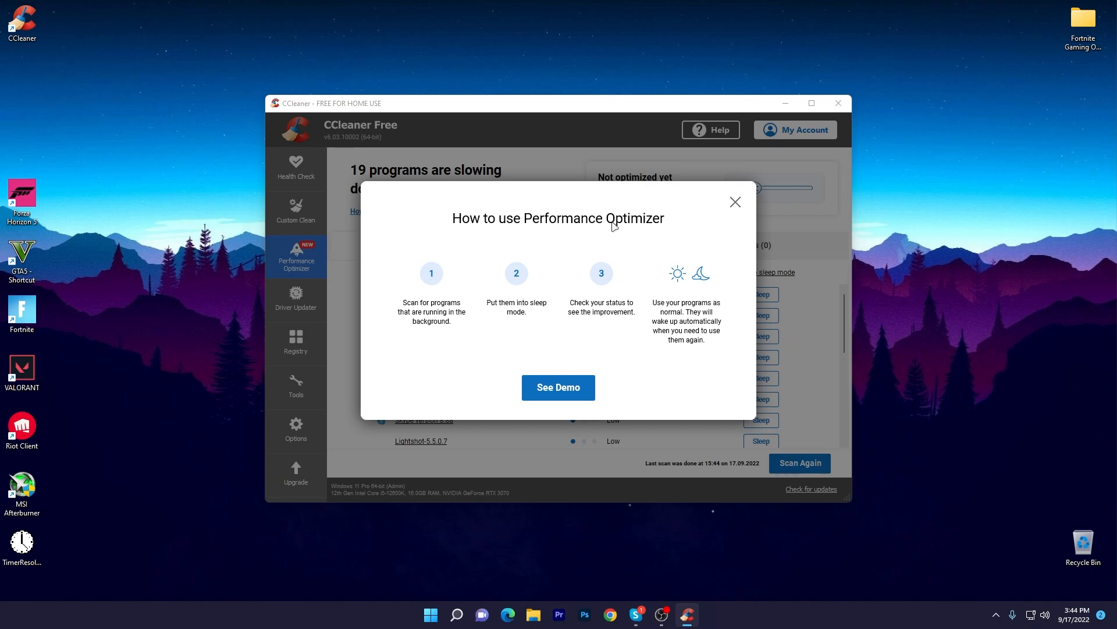
{"action": "mouse_move", "coordinate": [431, 320]}
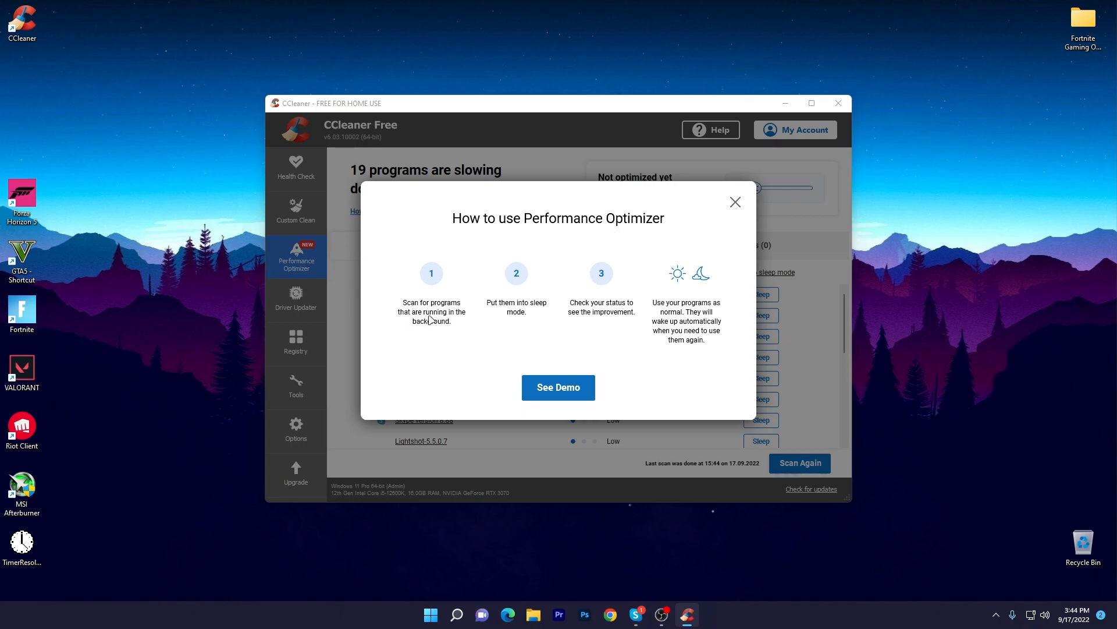
{"action": "mouse_move", "coordinate": [606, 307]}
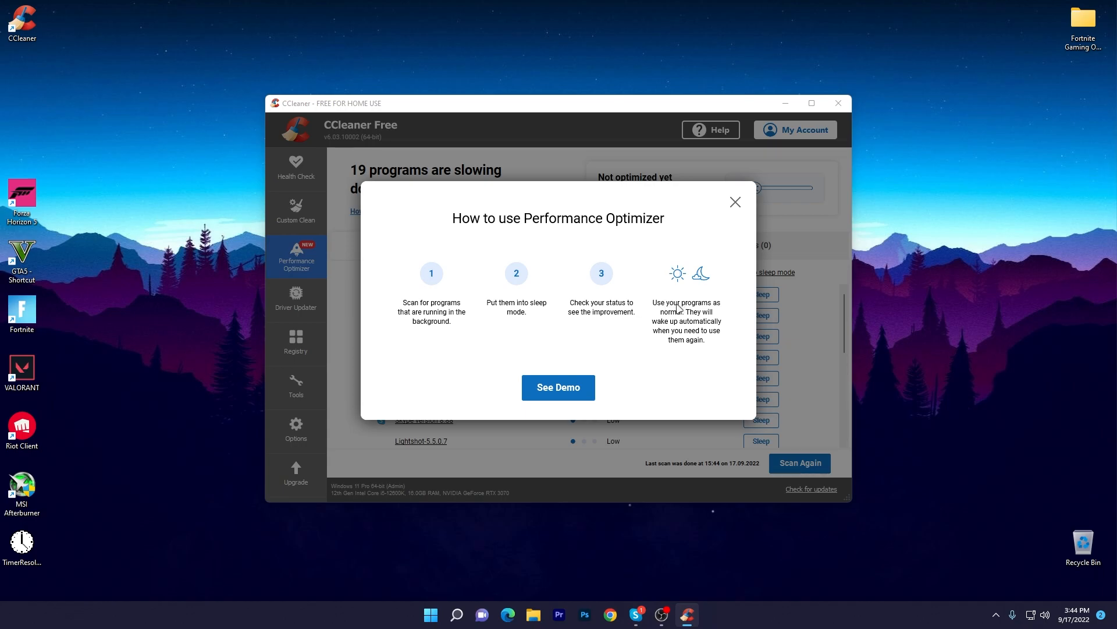
{"action": "mouse_move", "coordinate": [734, 205]}
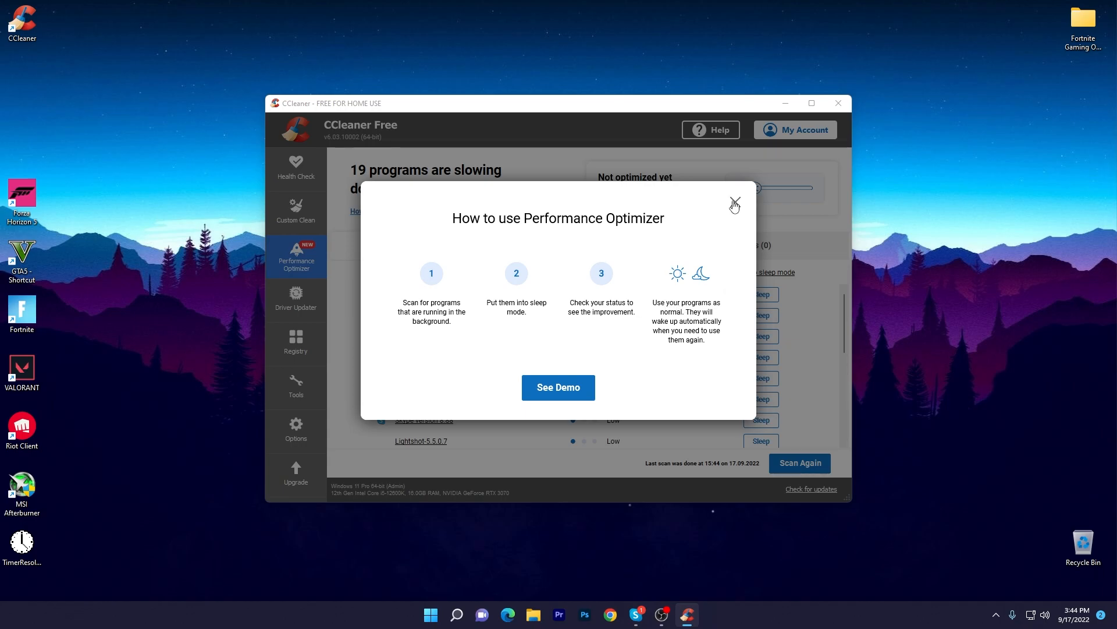
Close the how-to guide and the Professional upgrade offer, leaving the 19 active programs listed.
{"action": "left_click", "coordinate": [734, 203]}
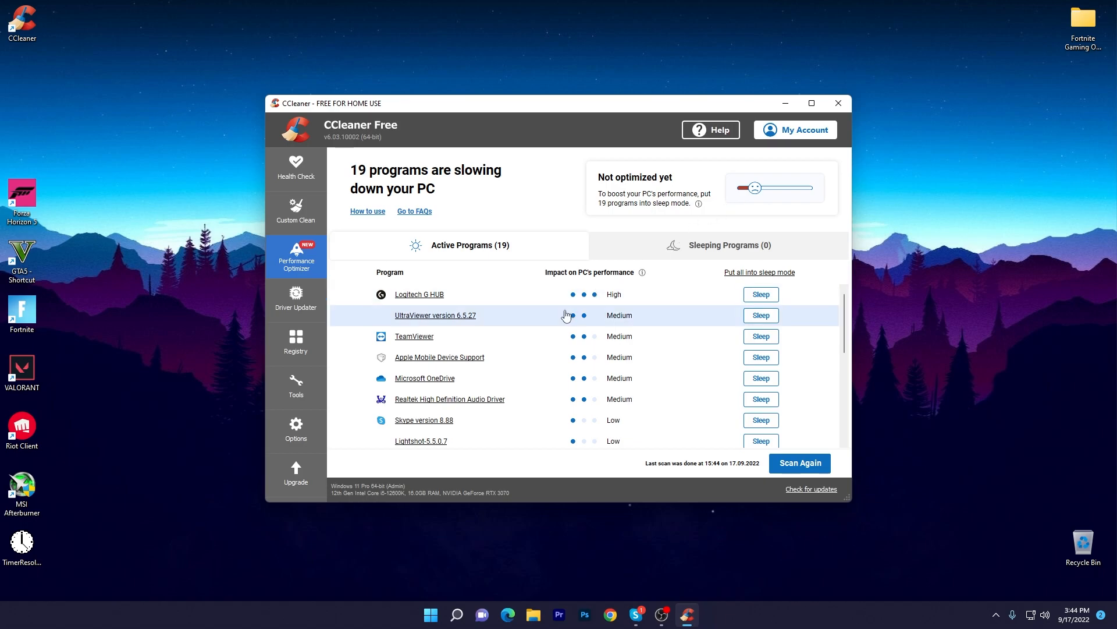
{"action": "mouse_move", "coordinate": [460, 299]}
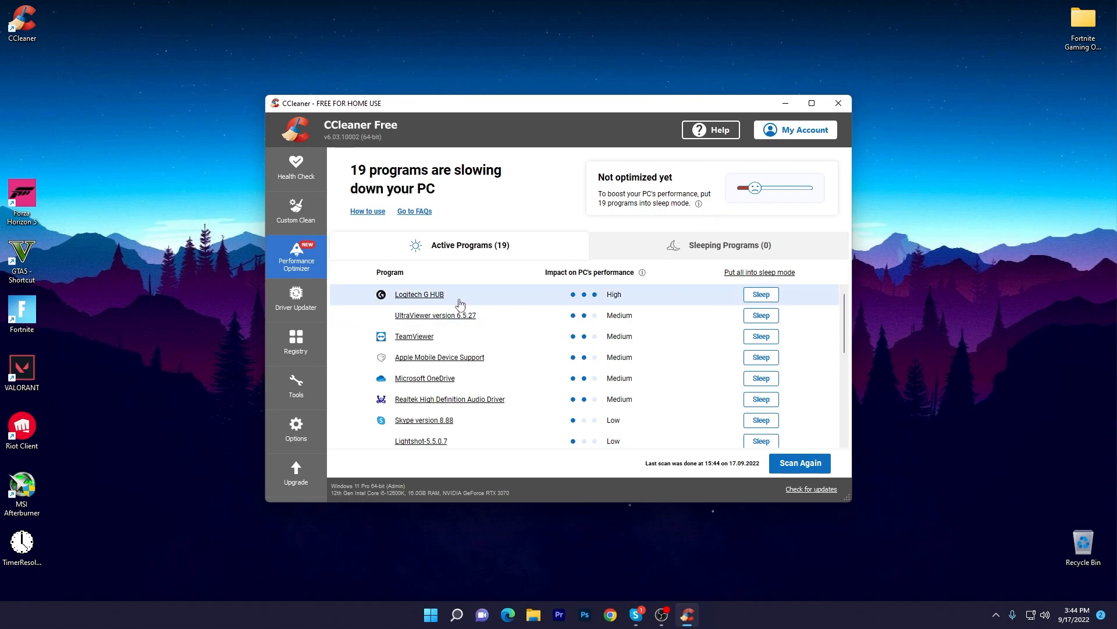
{"action": "scroll", "scroll_direction": "down", "scroll_amount": 3}
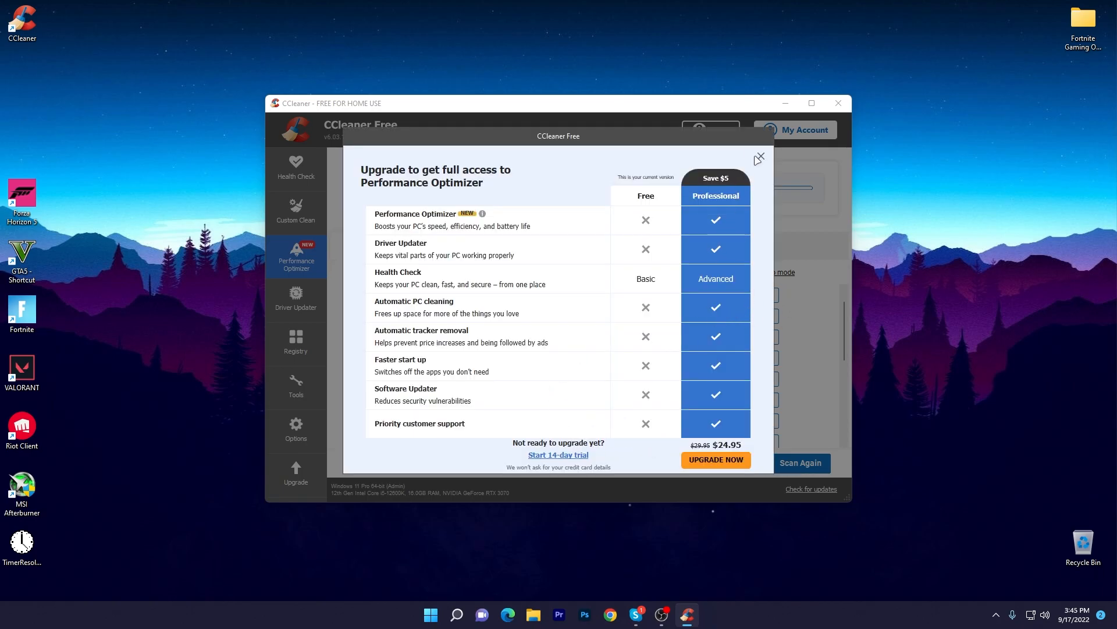
{"action": "left_click", "coordinate": [759, 157]}
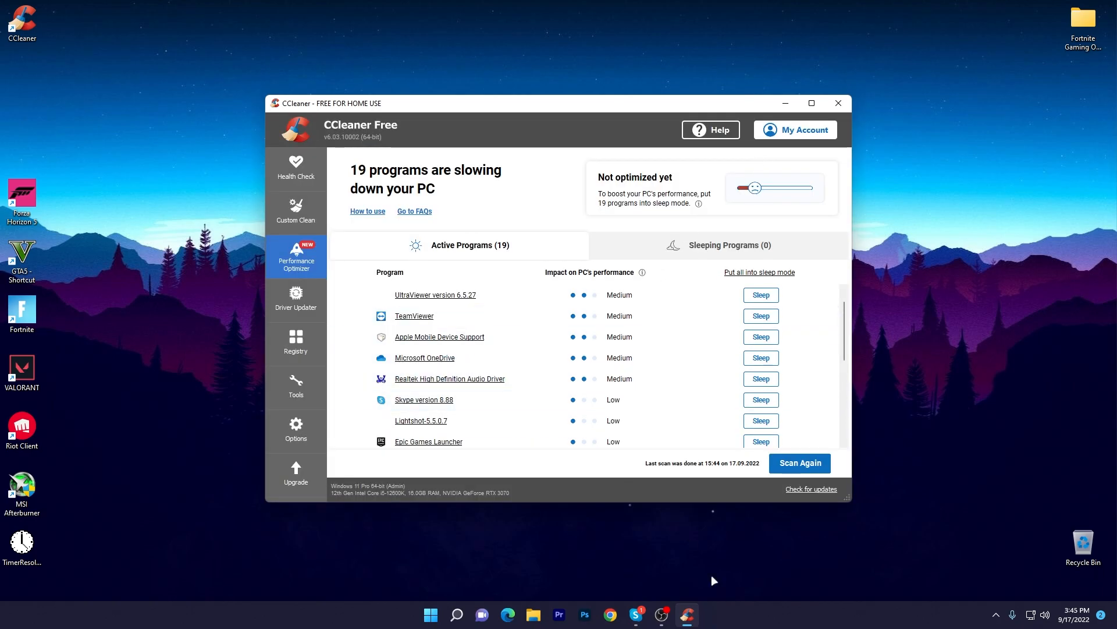
{"action": "right_click", "coordinate": [768, 613]}
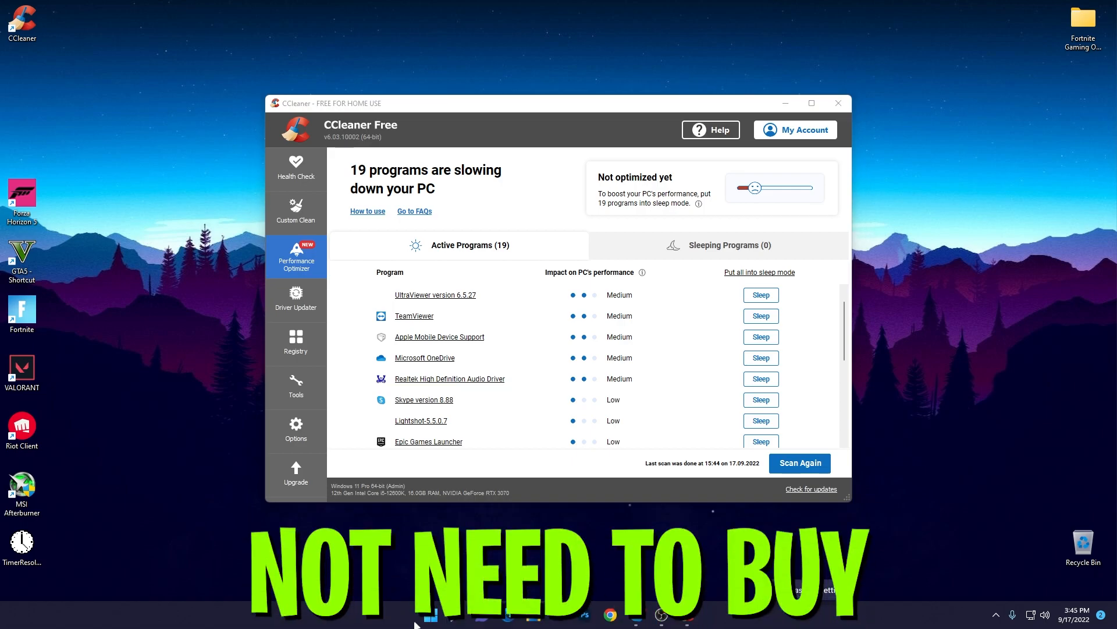
{"action": "right_click", "coordinate": [430, 613]}
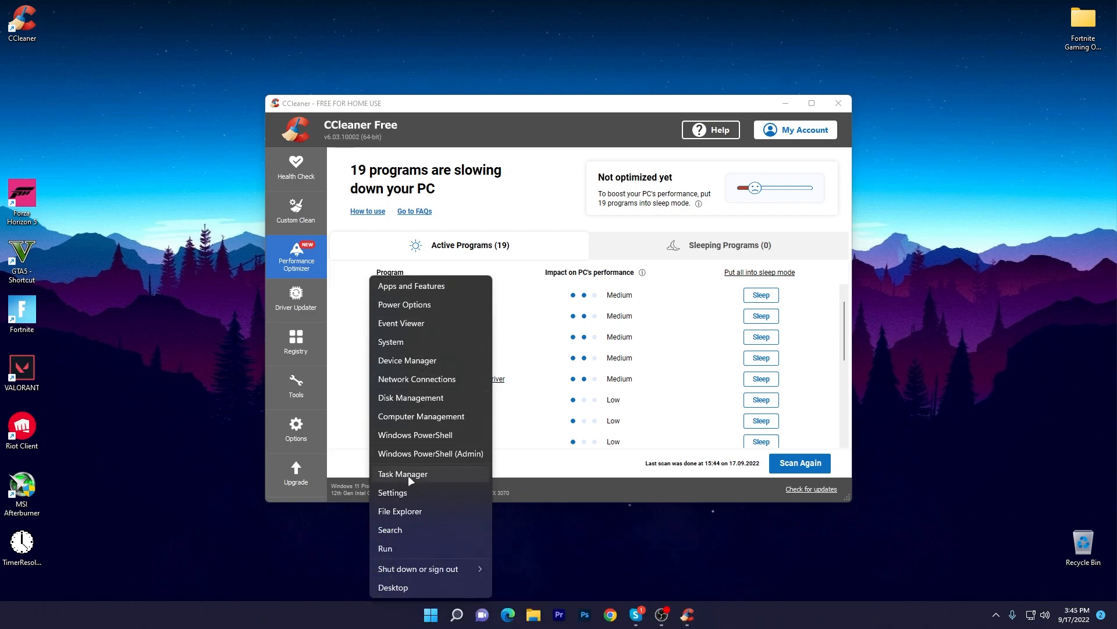
{"action": "left_click", "coordinate": [402, 473]}
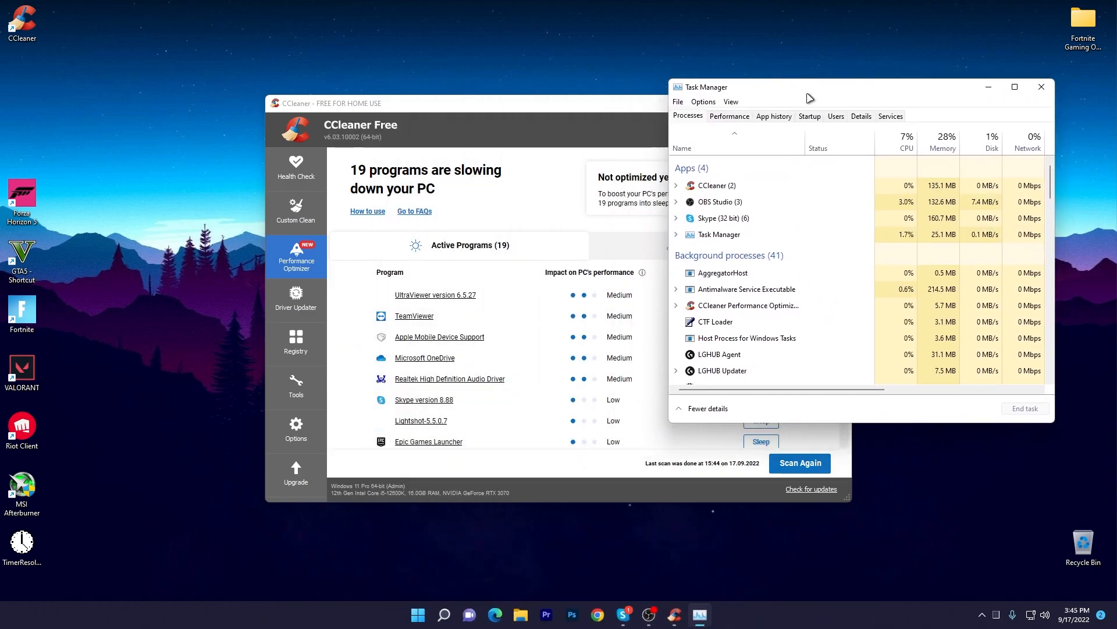
{"action": "scroll", "scroll_direction": "down", "scroll_amount": 3}
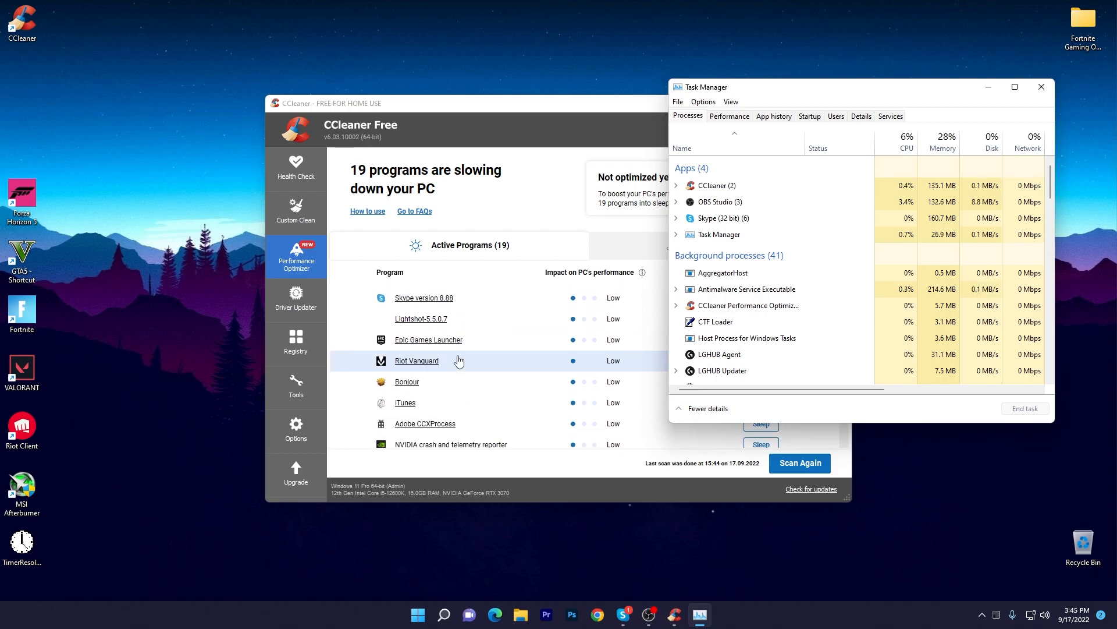
{"action": "mouse_move", "coordinate": [430, 391]}
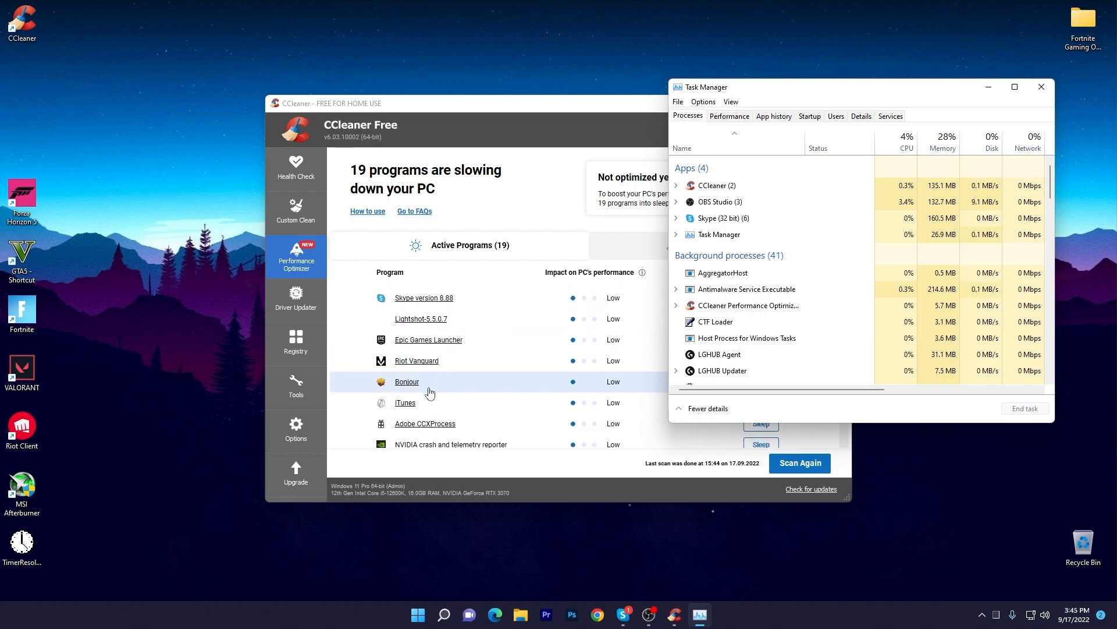
{"action": "scroll", "scroll_direction": "down", "scroll_amount": 3}
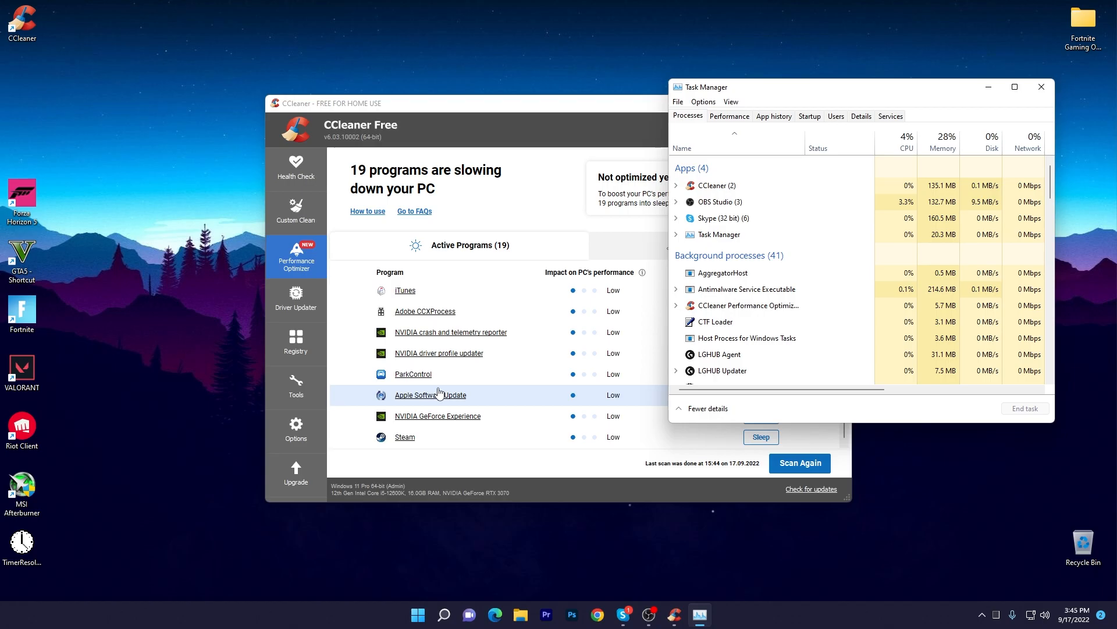
{"action": "left_click", "coordinate": [1041, 86]}
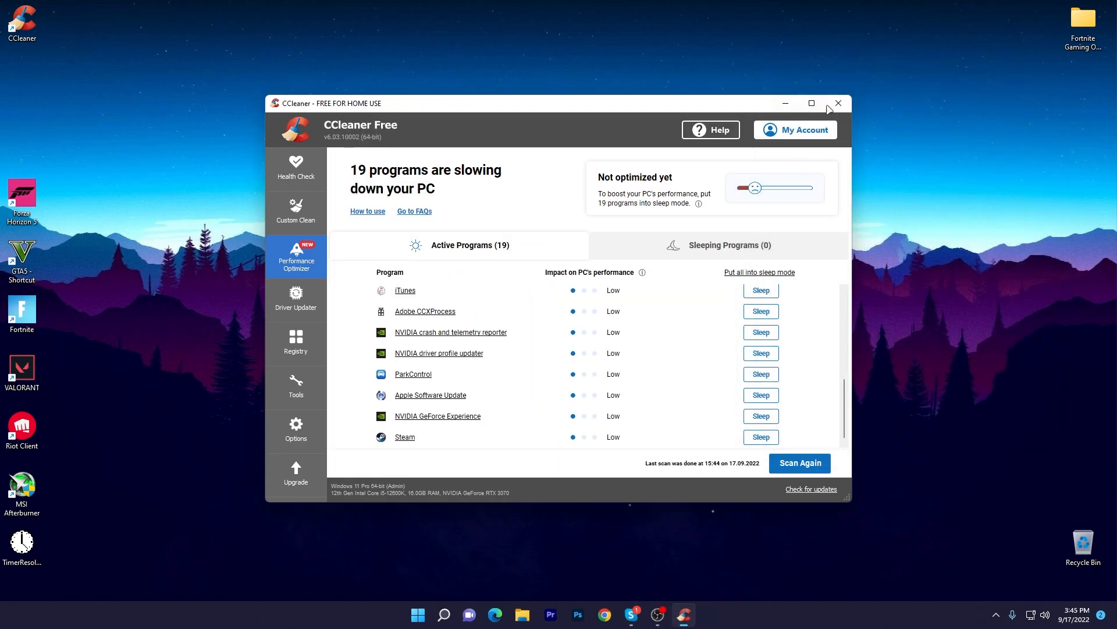